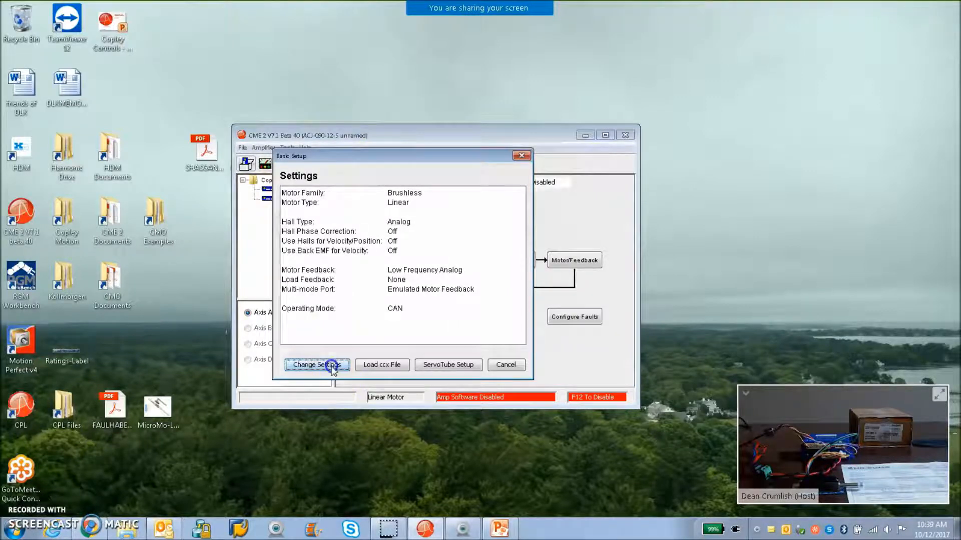
Start Change Settings with motor family Brushless, motor type Linear and Analog Halls feedback kept
left_click(316, 365)
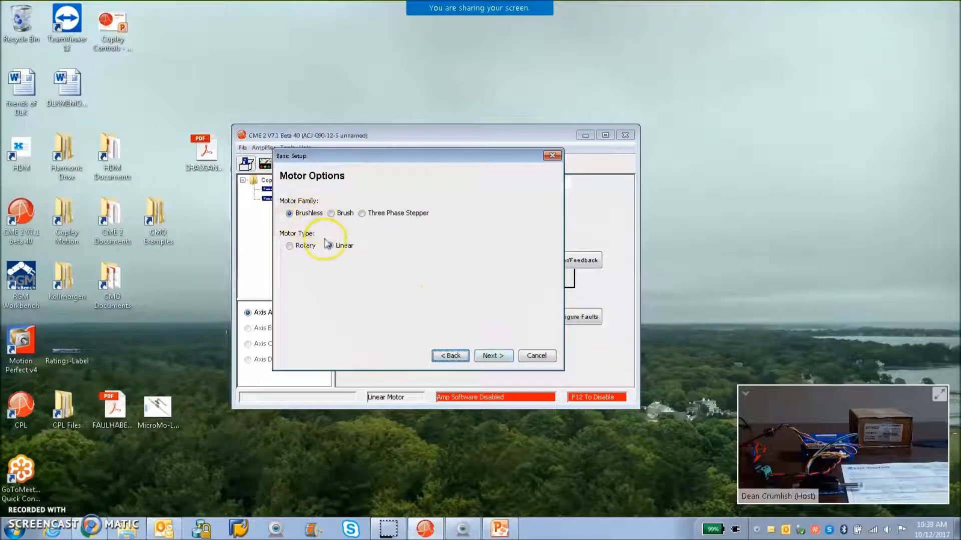
left_click(329, 246)
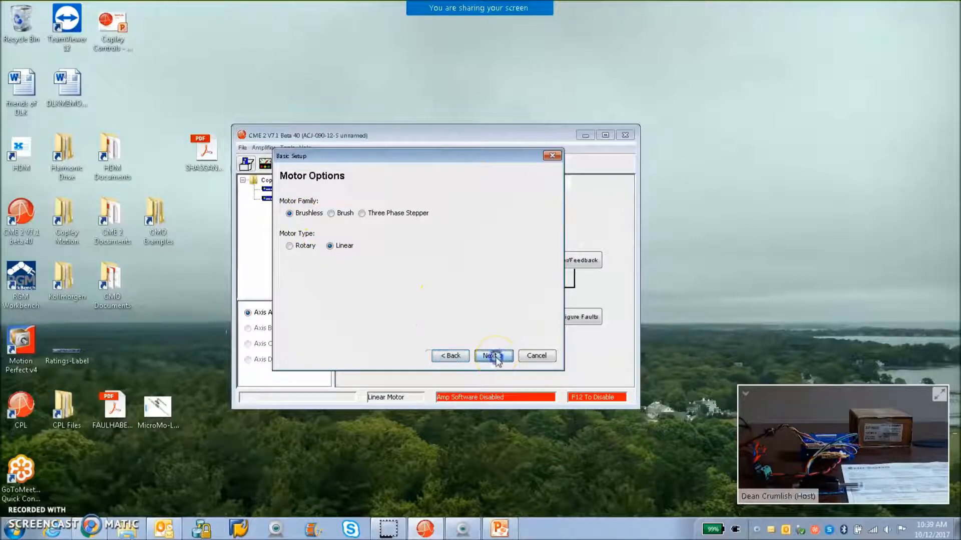
left_click(493, 357)
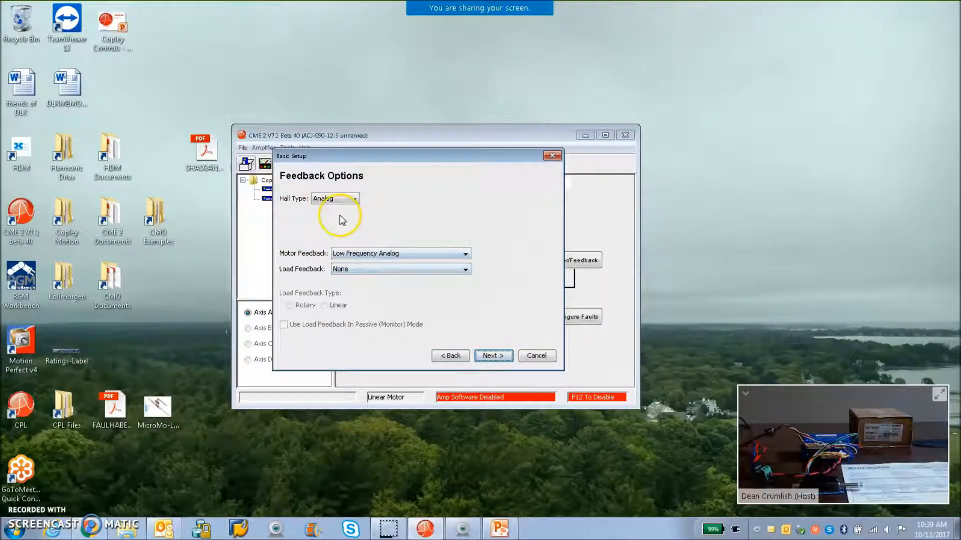
left_click(465, 254)
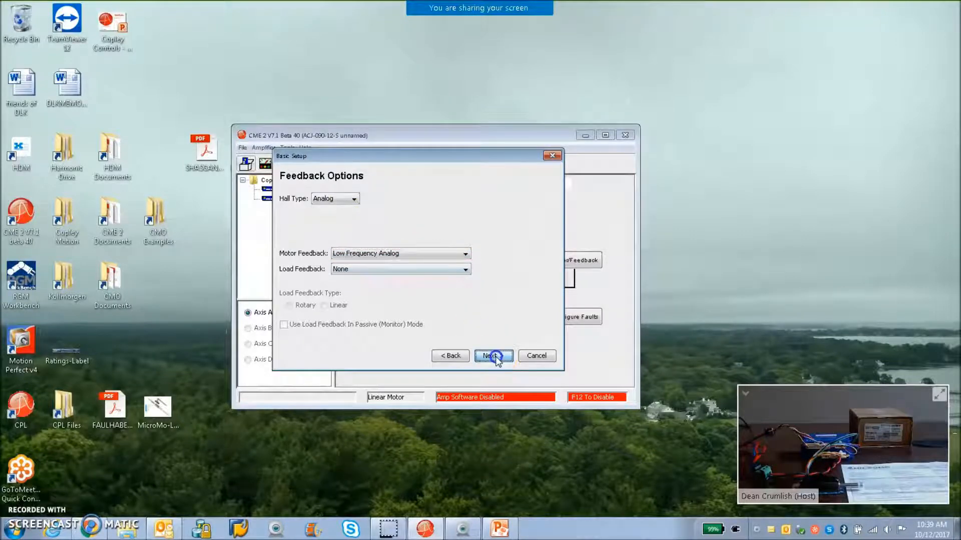
left_click(492, 356)
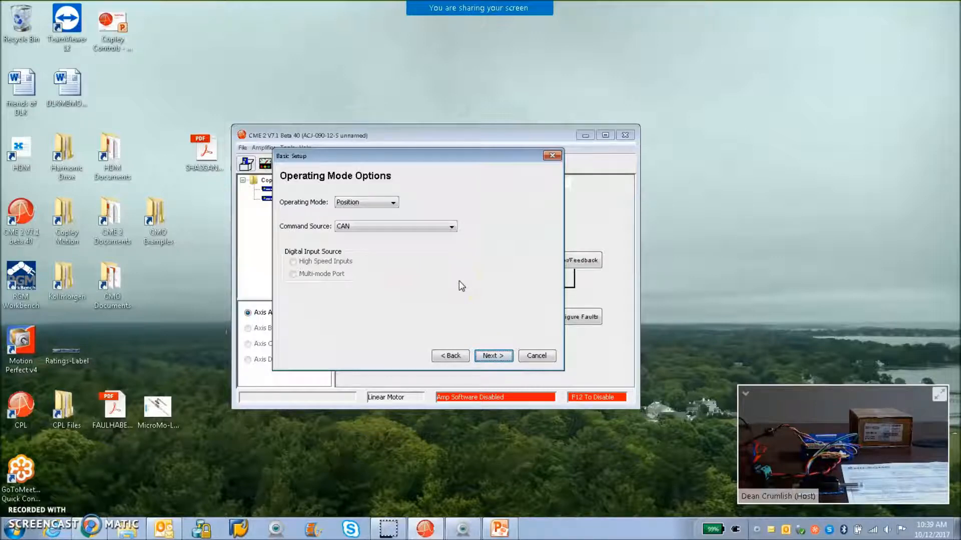
Keep Position operating mode and CAN command source, finish and save the setup to amplifier flash
left_click(392, 202)
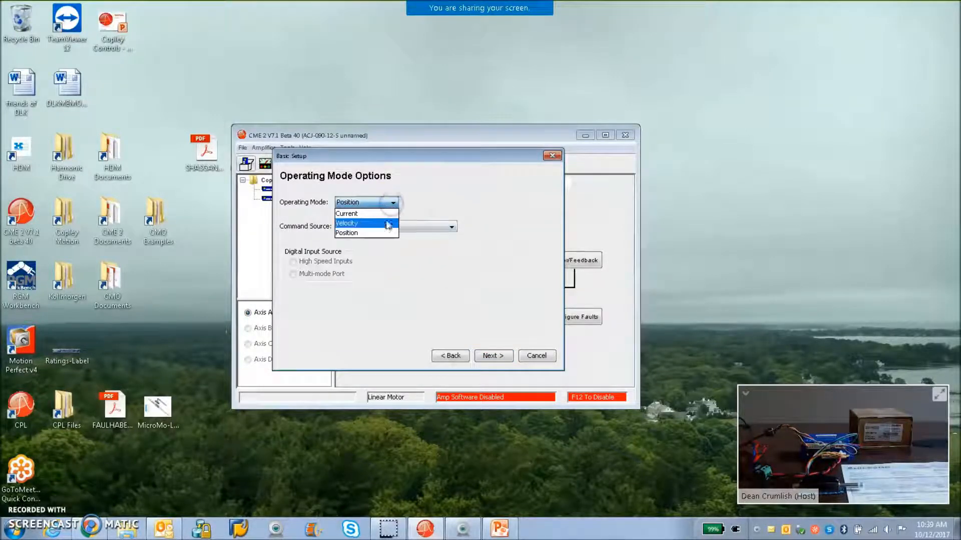
left_click(347, 232)
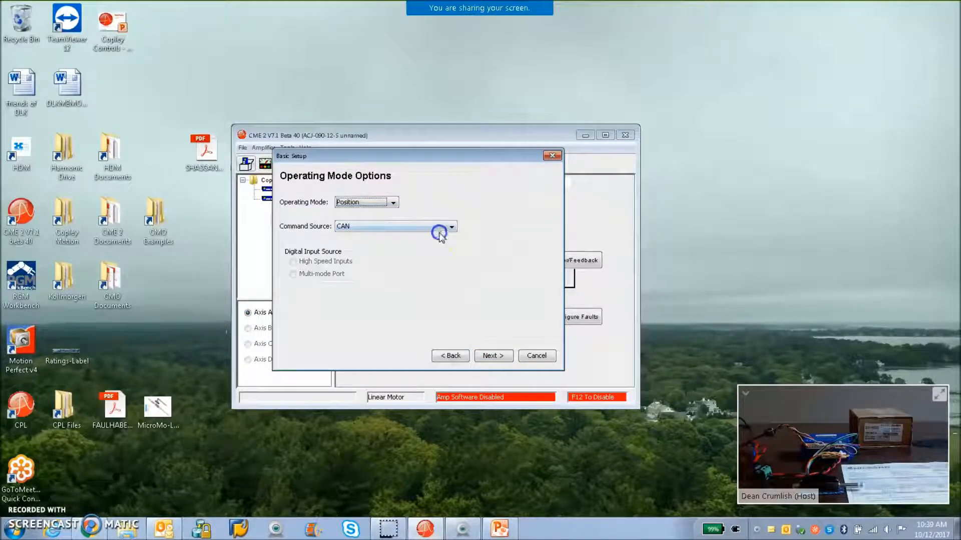
left_click(453, 227)
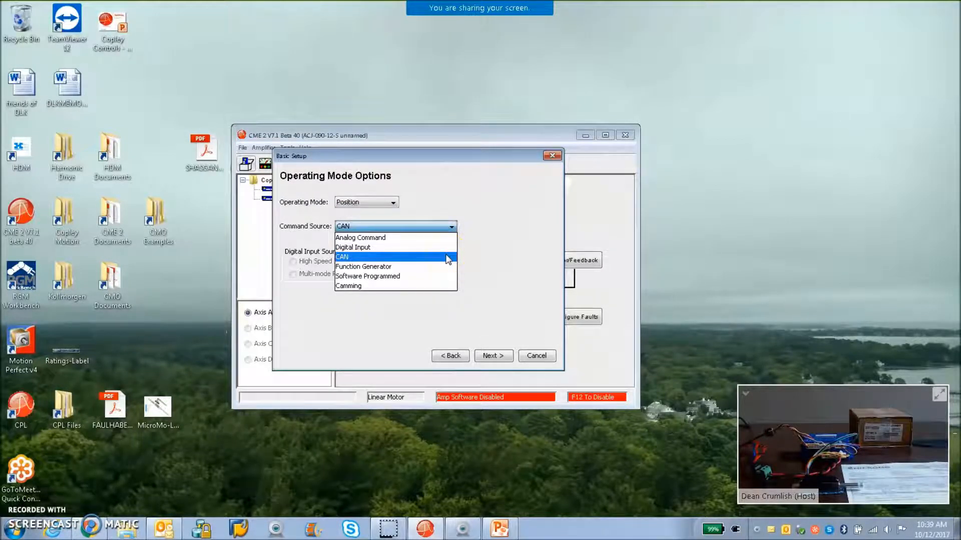
left_click(493, 356)
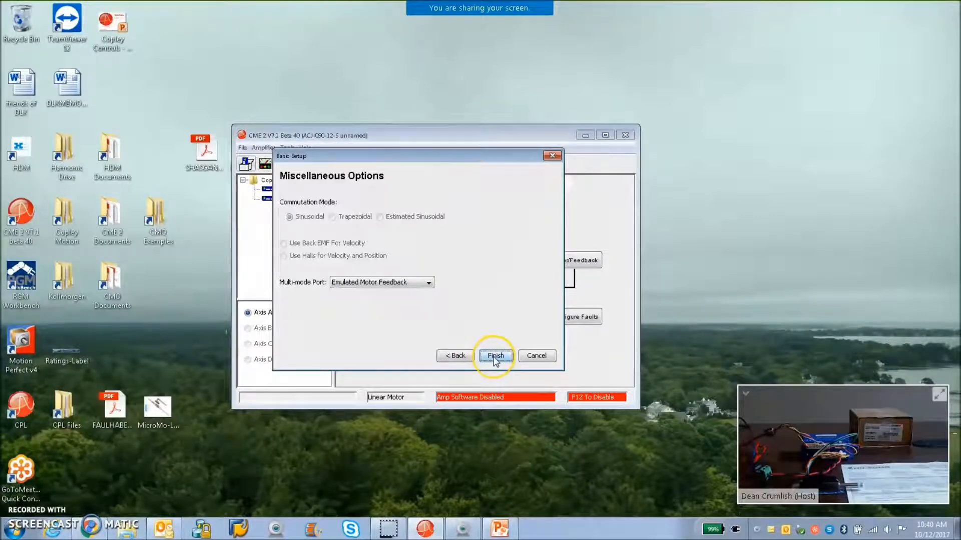
left_click(496, 356)
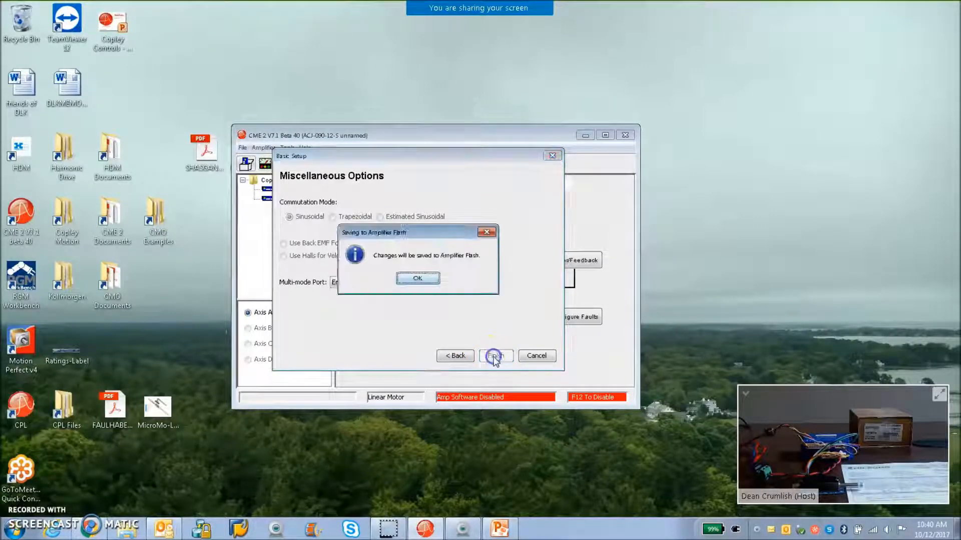
left_click(417, 277)
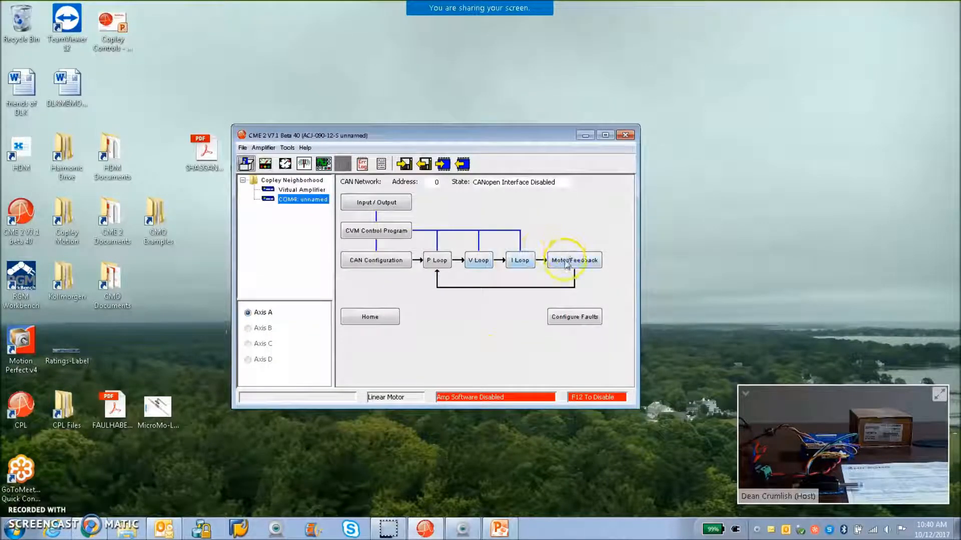
Review the Faulhaber LM1247-020-02 linear motor values, then bring up its datasheet PDF
left_click(573, 260)
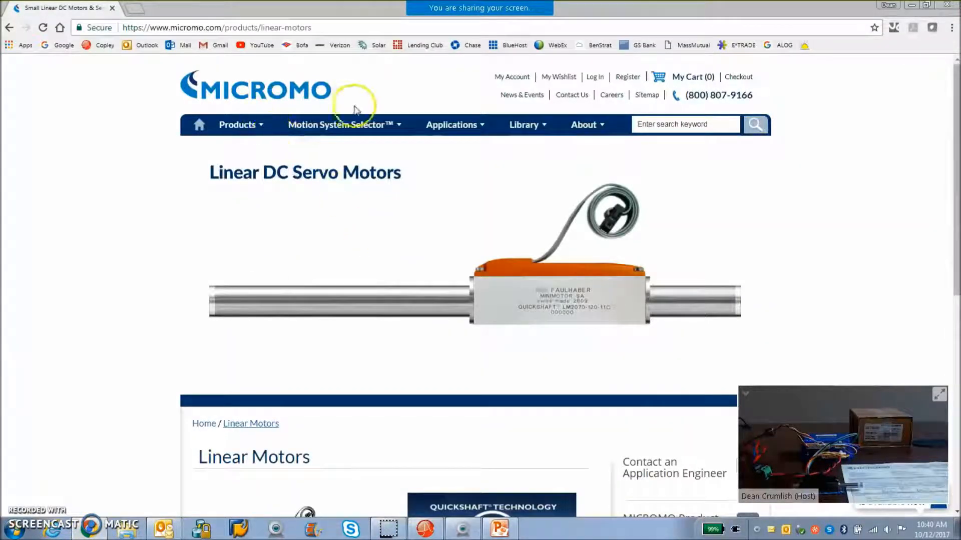
mouse_move(575, 314)
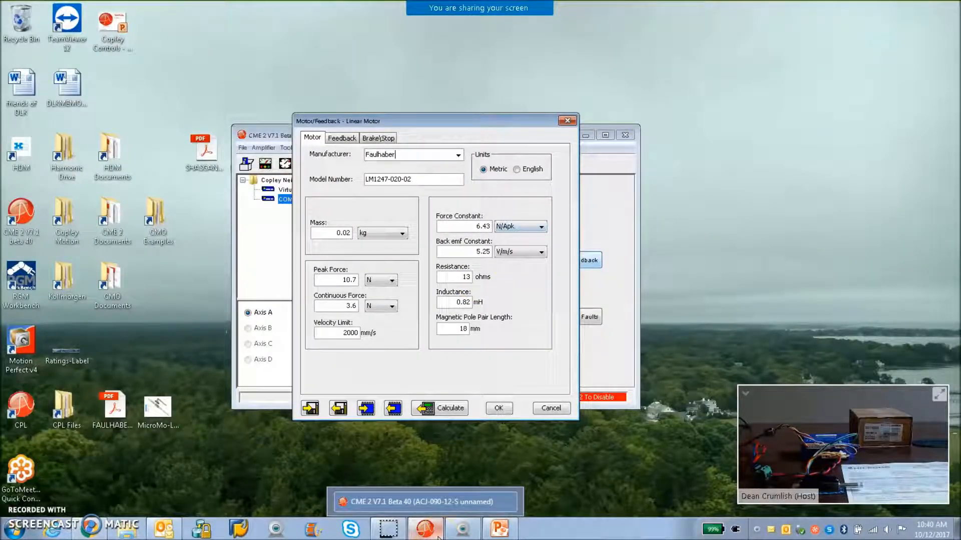
left_click(537, 529)
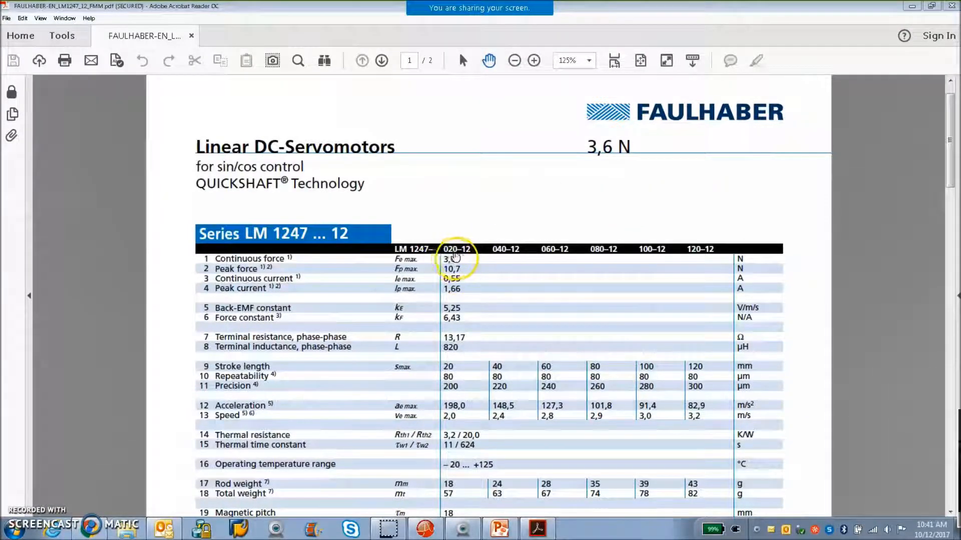
mouse_move(689, 310)
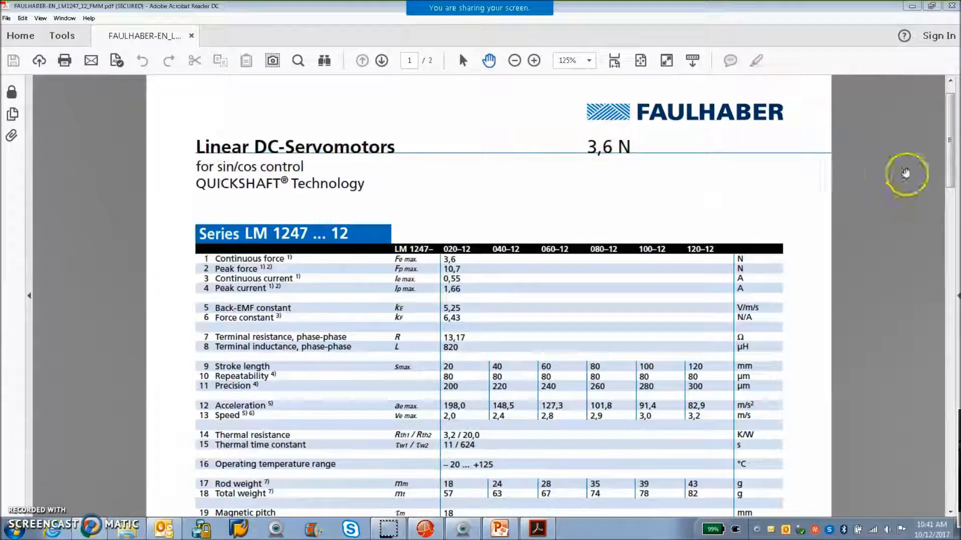
mouse_move(595, 160)
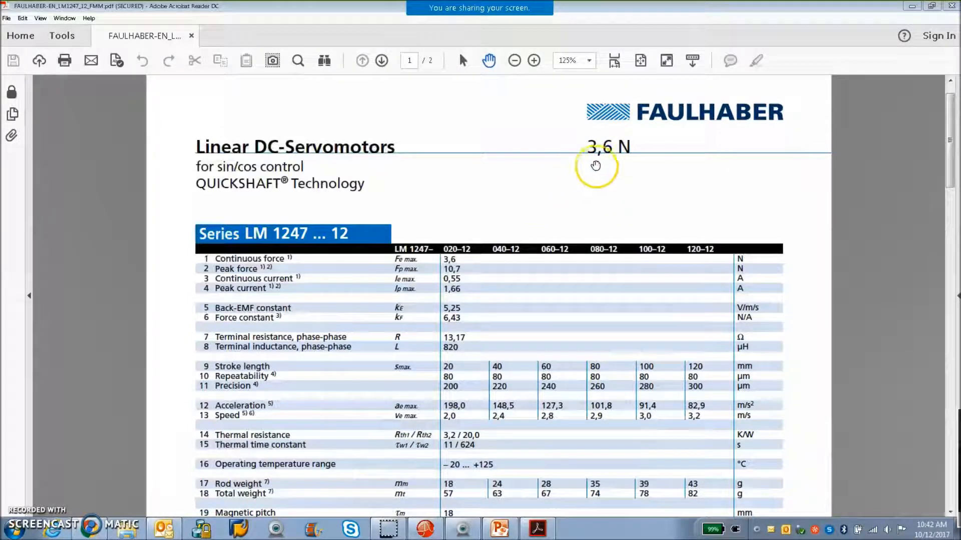
mouse_move(601, 167)
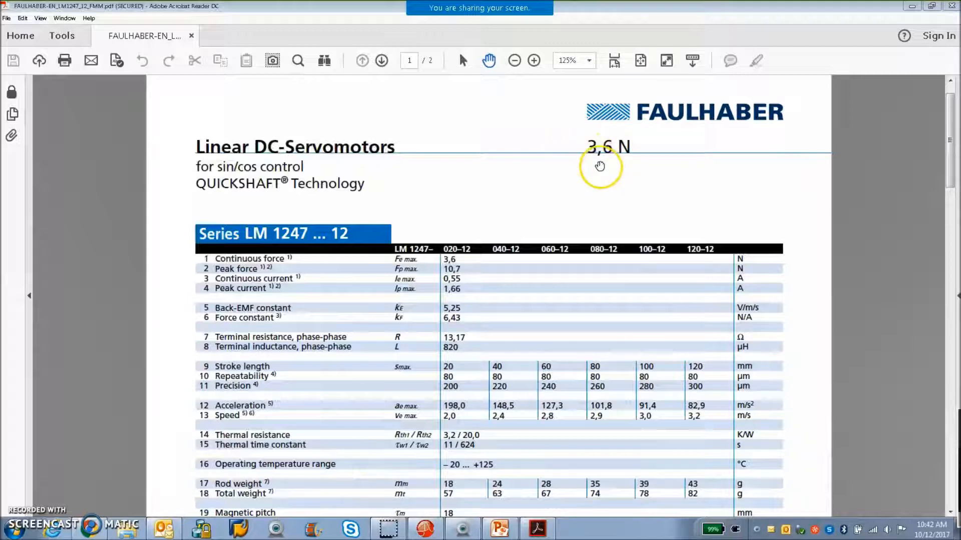
mouse_move(947, 162)
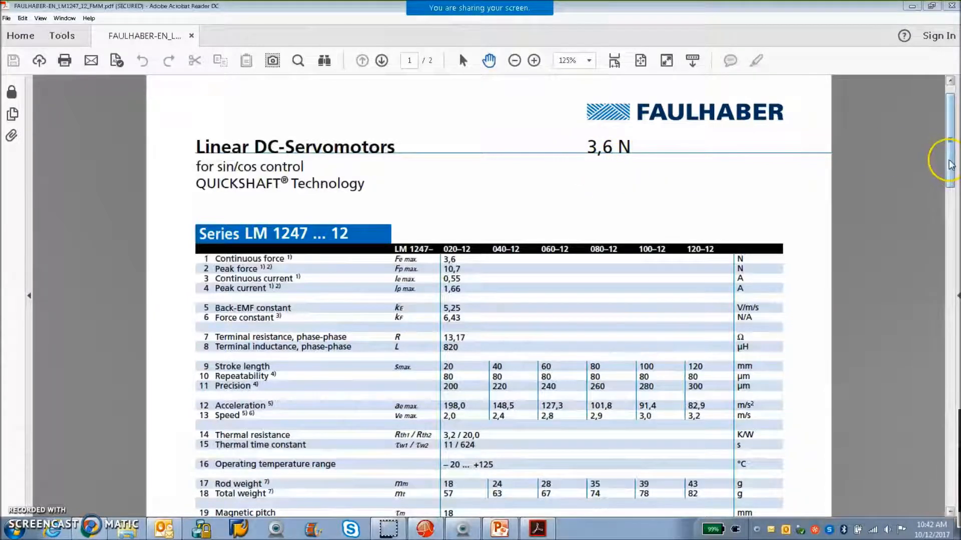
scroll("down", 3)
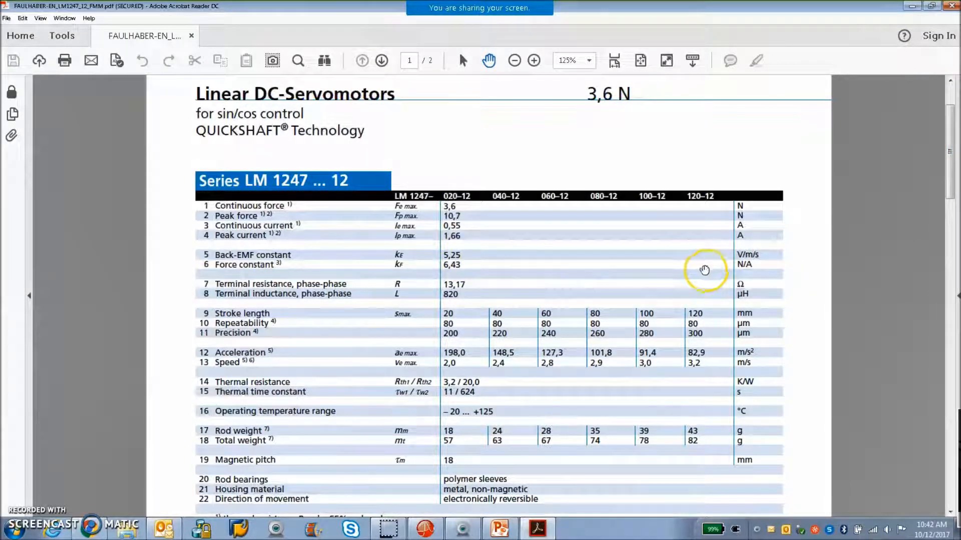
mouse_move(754, 266)
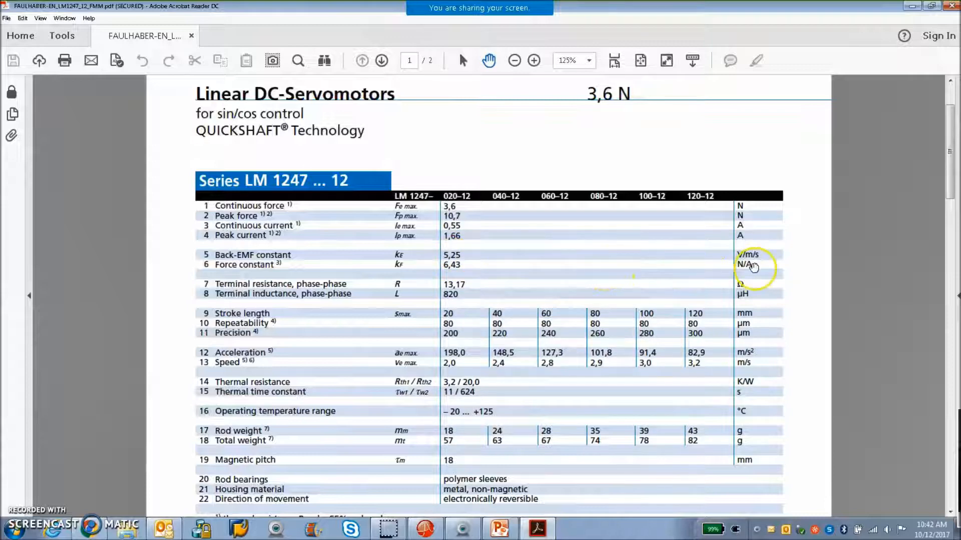
mouse_move(719, 327)
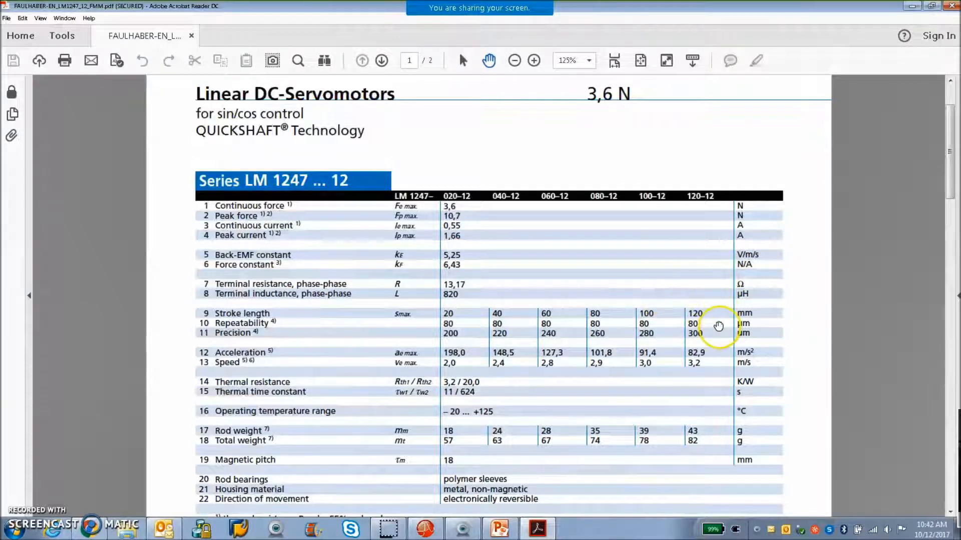
mouse_move(720, 352)
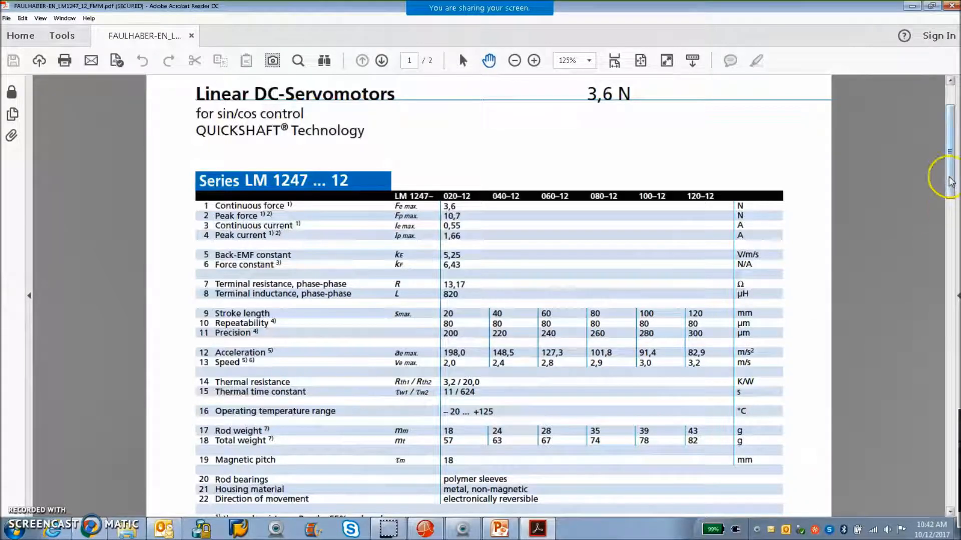
scroll("down", 3)
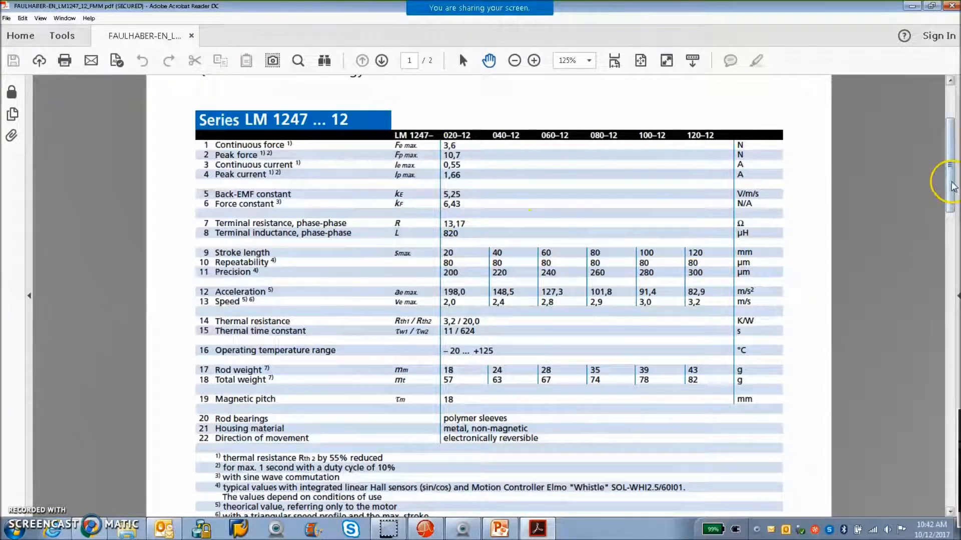
Scroll page 2 of the datasheet to the LM 1247 ordering information table of strokes and rod lengths
scroll("down", 3)
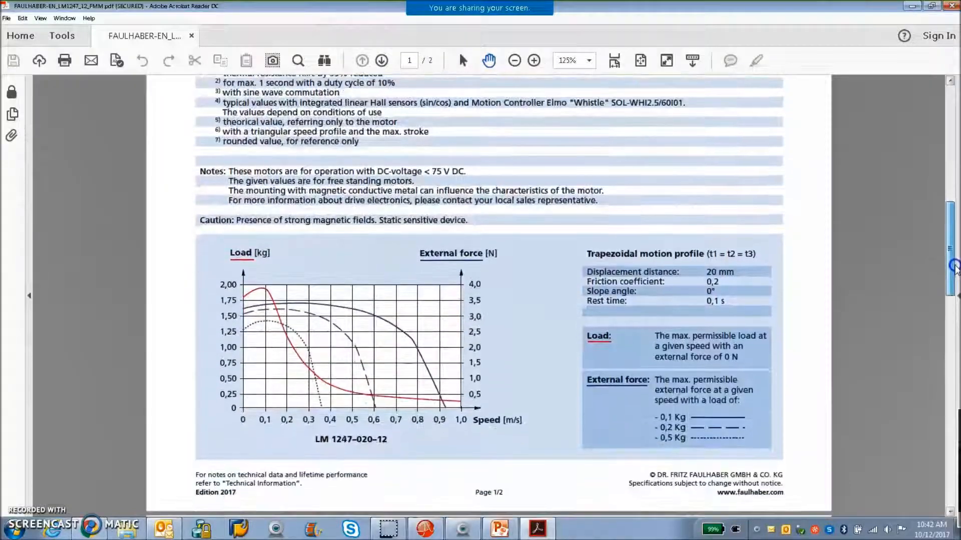
scroll("down", 3)
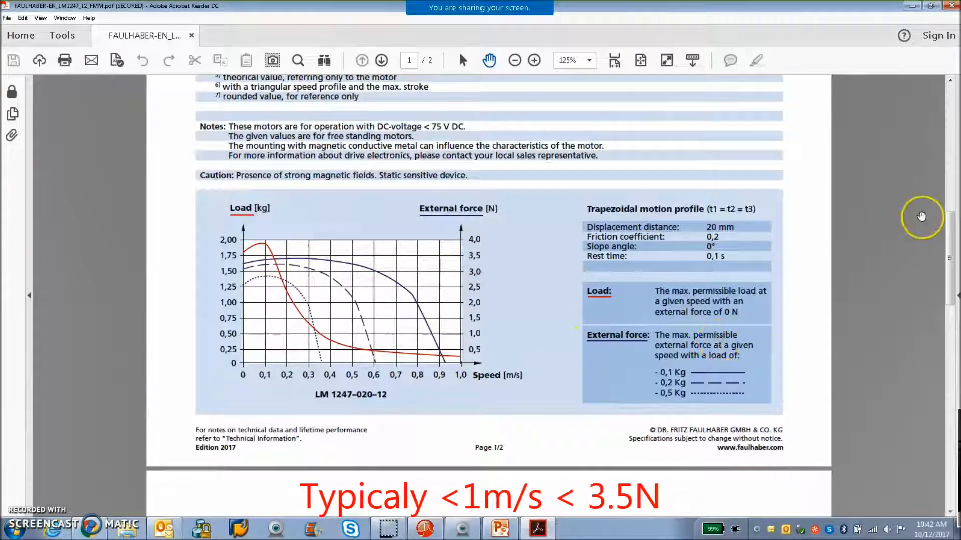
scroll("down", 3)
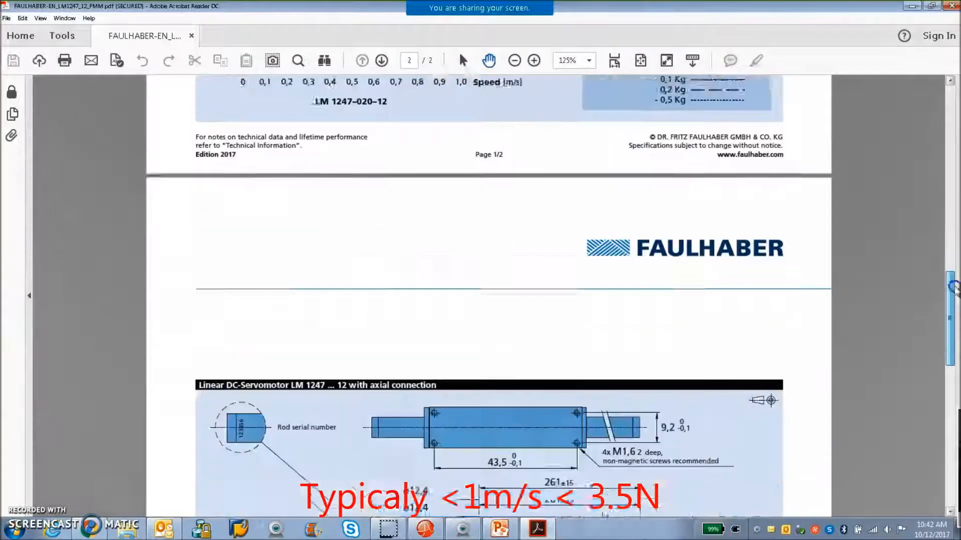
scroll("down", 3)
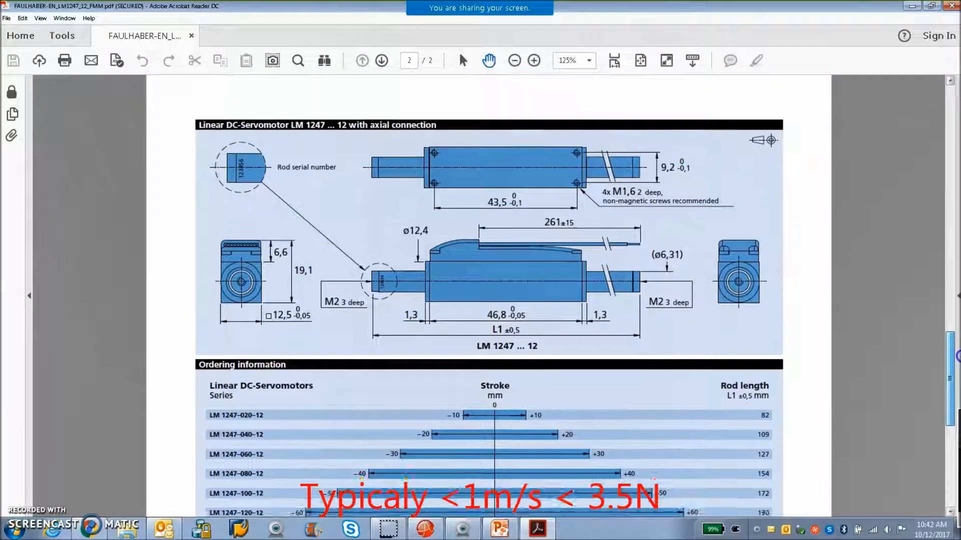
scroll("down", 3)
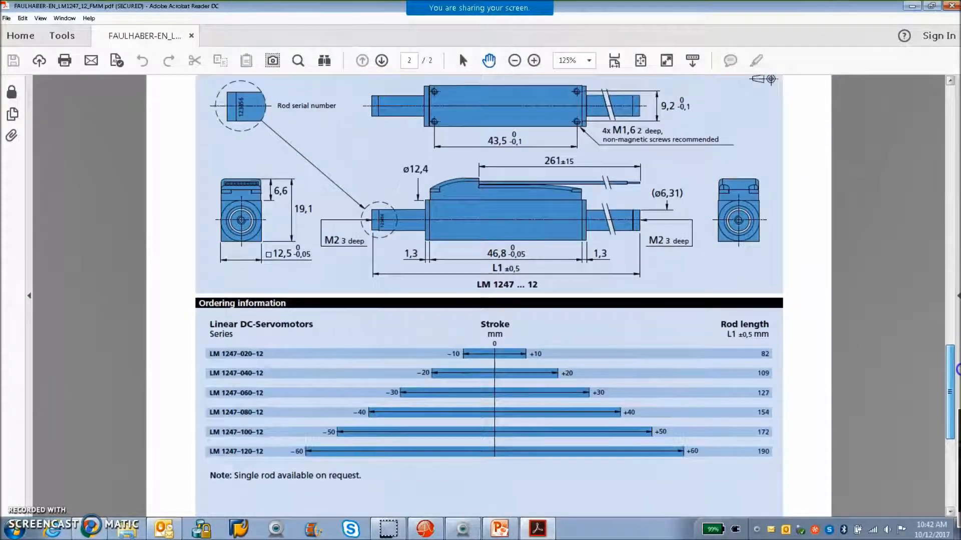
scroll("down", 3)
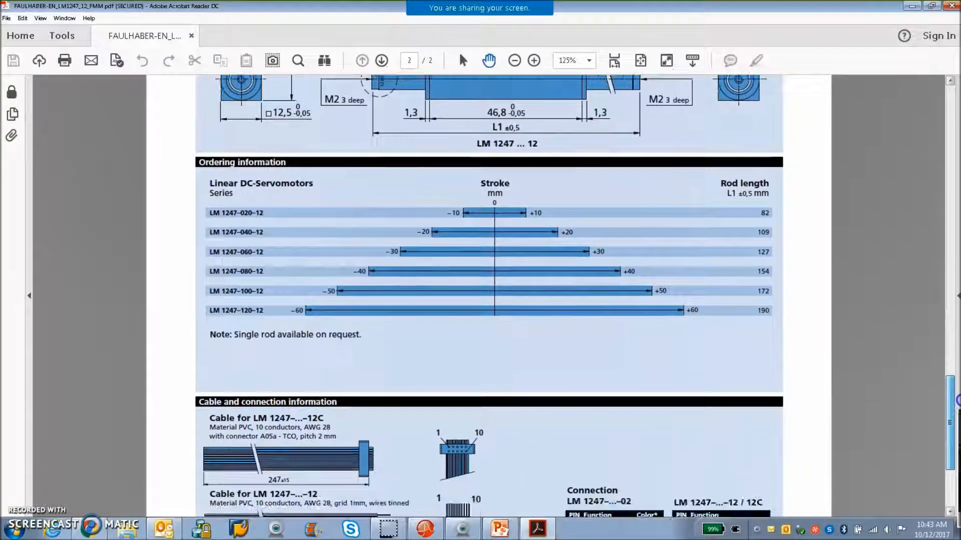
Scroll down to the cable and connection section with the LM 1247-...-02 pin-function table
scroll("down", 3)
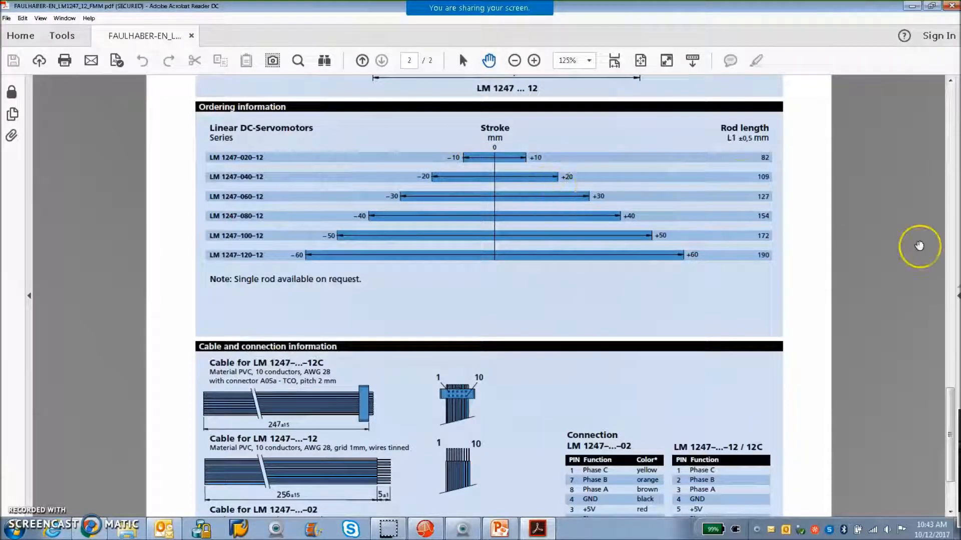
scroll("down", 3)
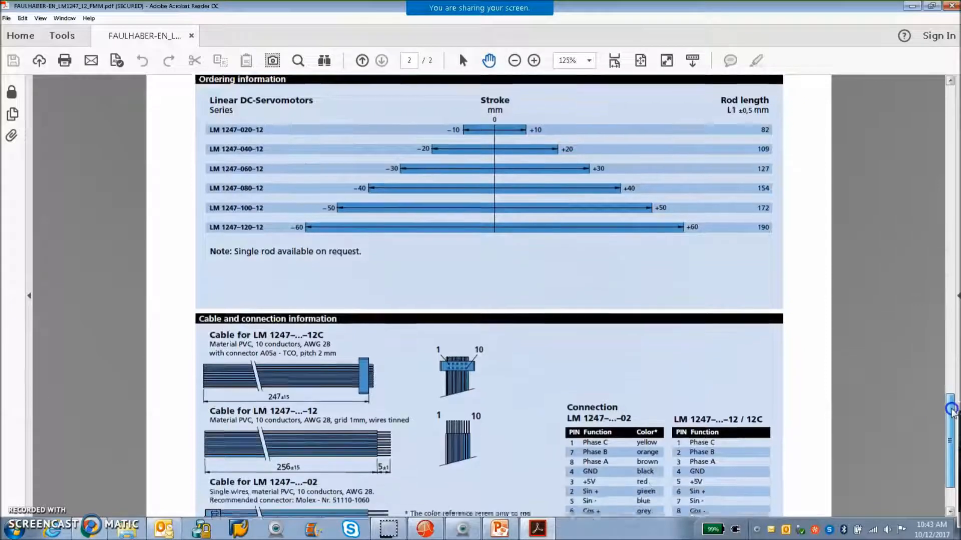
scroll("down", 3)
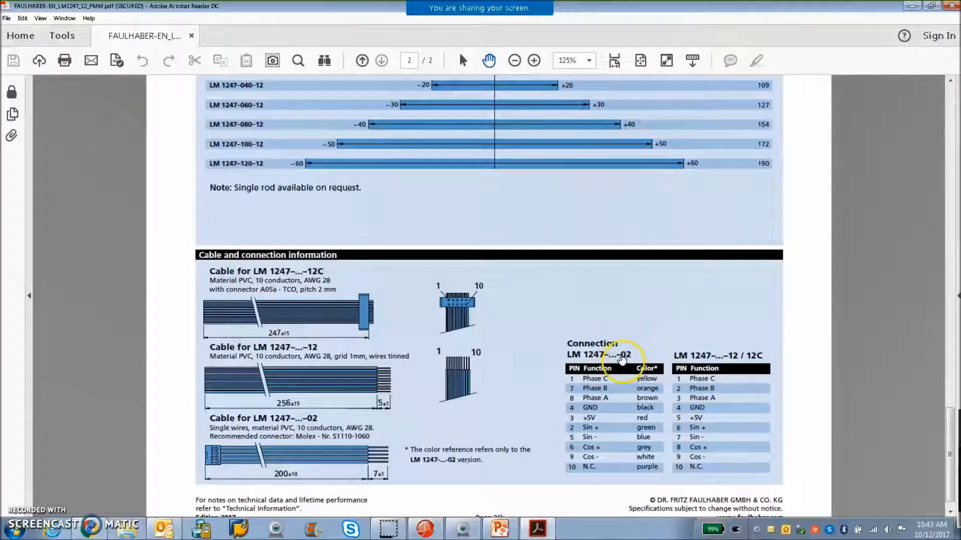
mouse_move(753, 362)
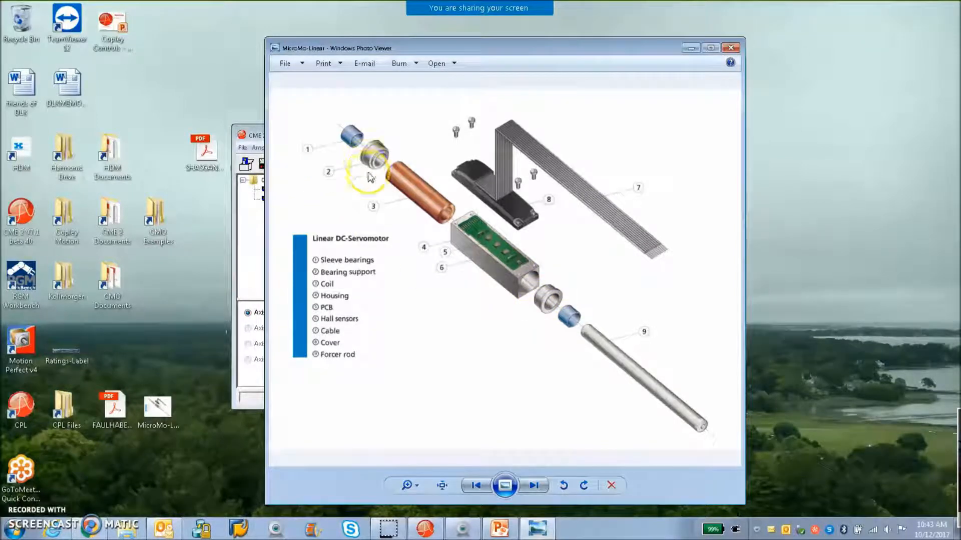
mouse_move(617, 362)
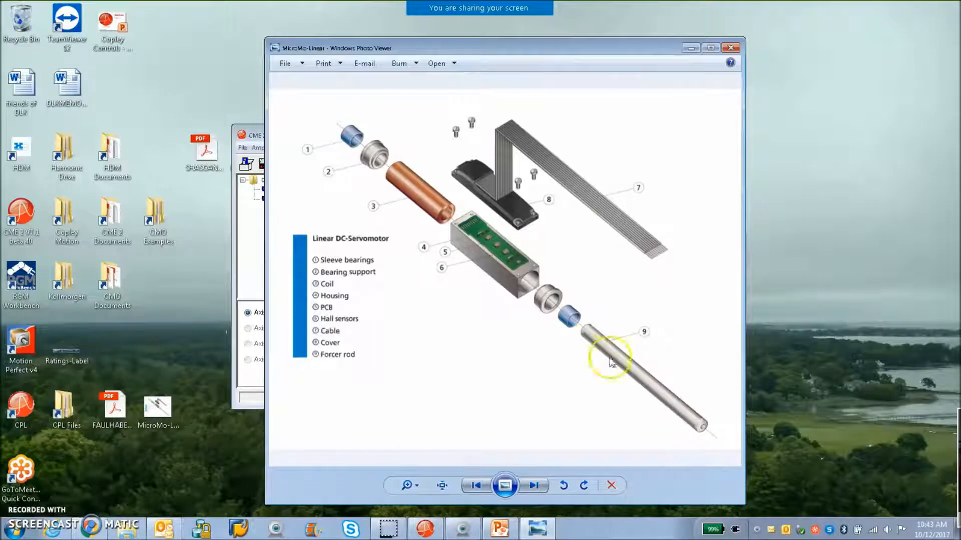
mouse_move(481, 238)
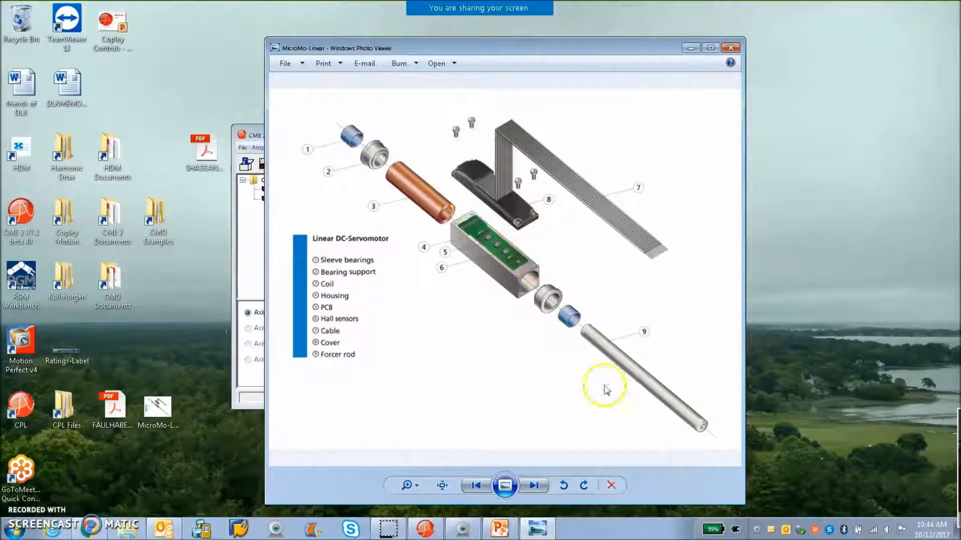
mouse_move(357, 158)
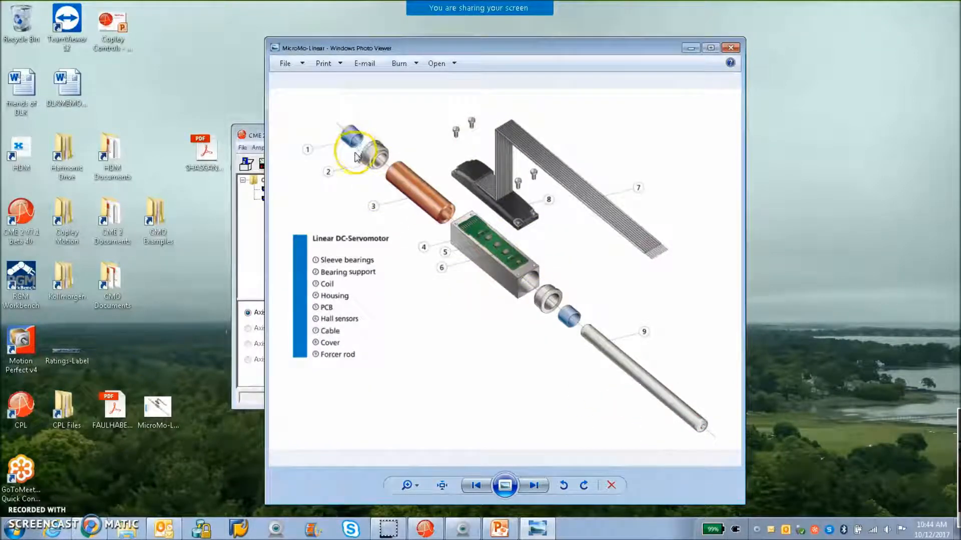
mouse_move(595, 355)
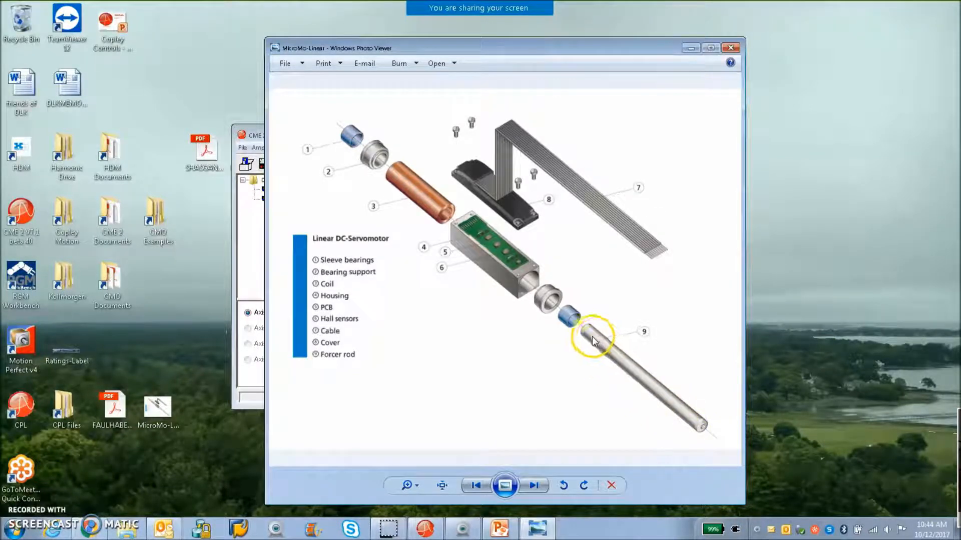
mouse_move(635, 389)
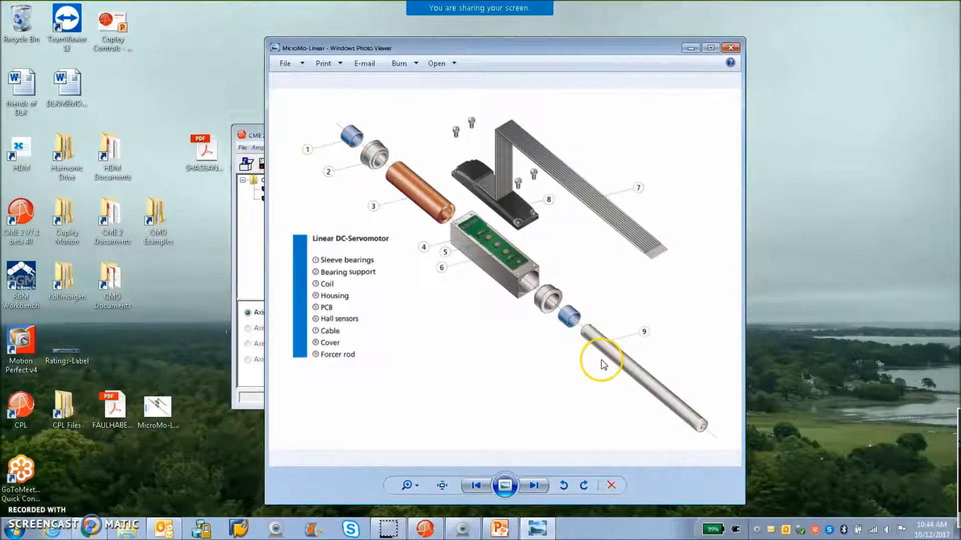
mouse_move(667, 414)
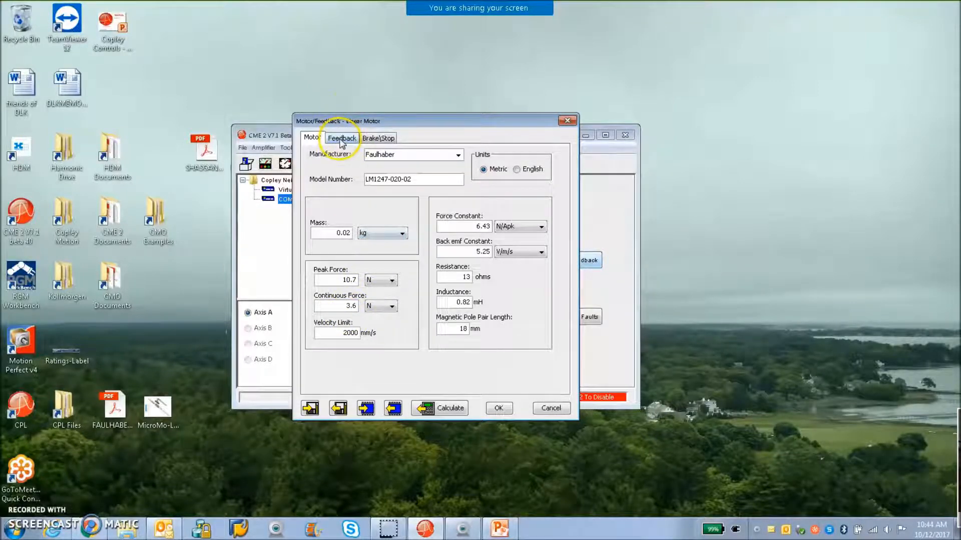
Show the Feedback settings: 18 mm pole pitch, 4096 counts/pole, 0.00439 mm resolution
left_click(342, 138)
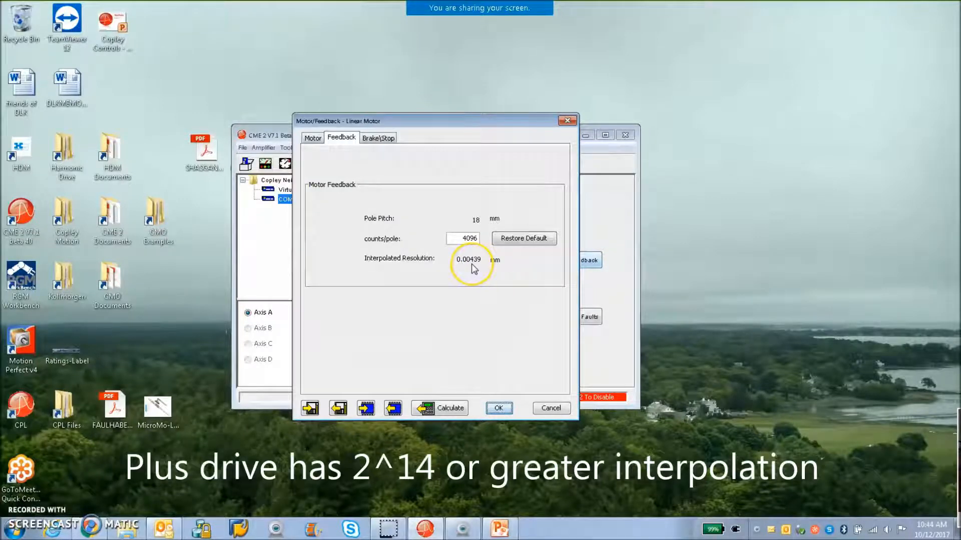
mouse_move(487, 271)
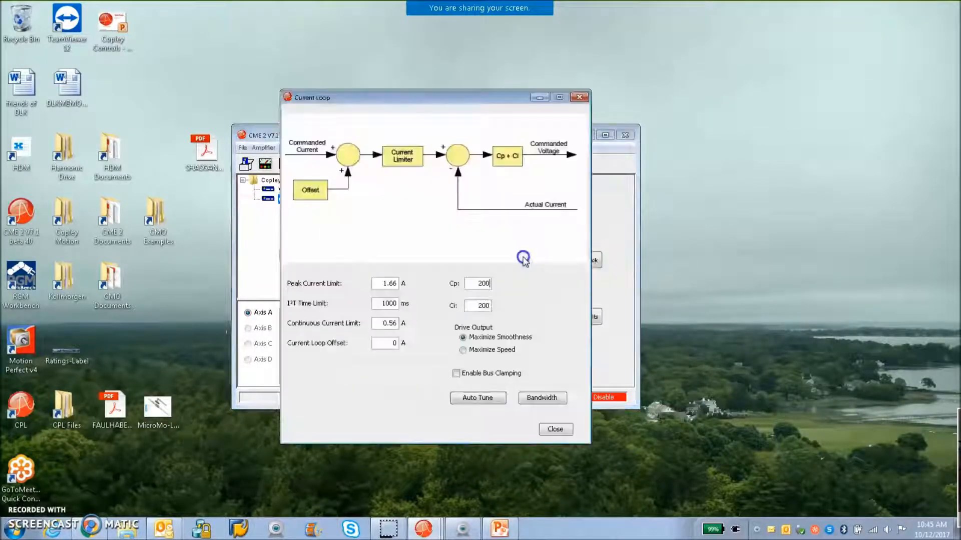
Measure the current loop bandwidth (600 Hz), accept the result and close the Current Loop window
left_click(542, 397)
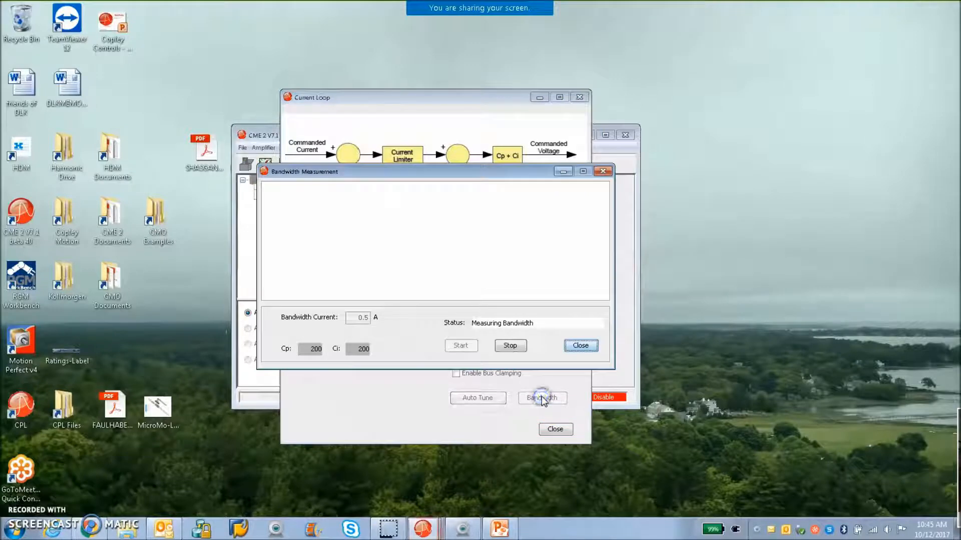
left_click(541, 397)
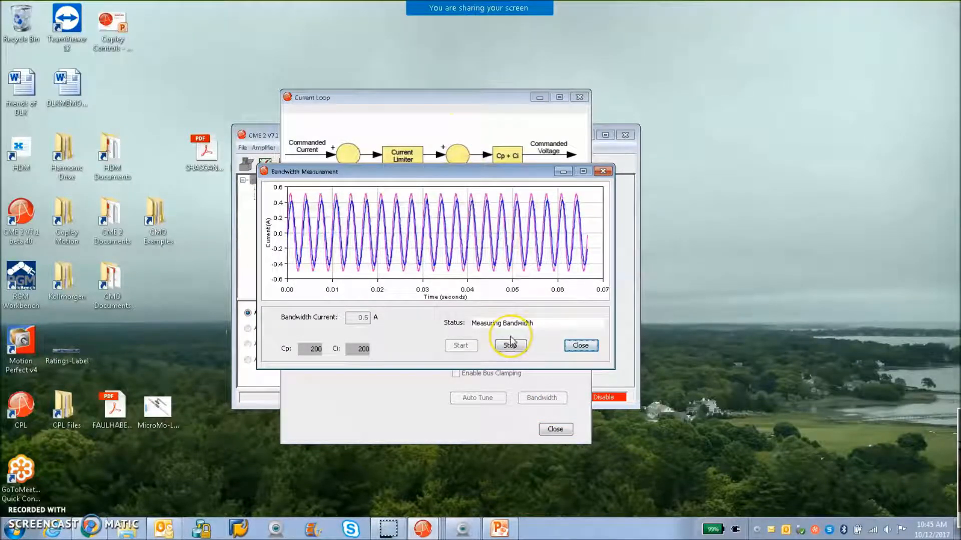
mouse_move(469, 315)
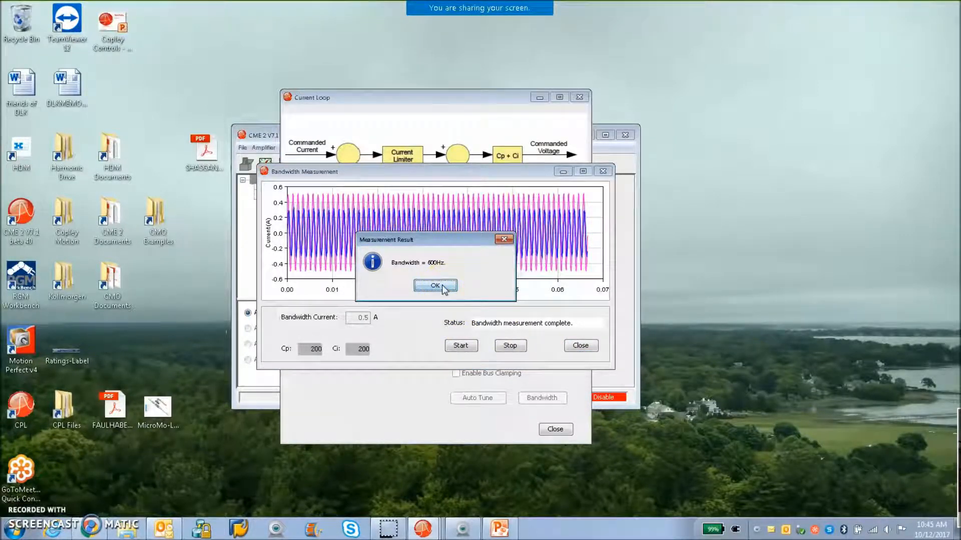
left_click(435, 286)
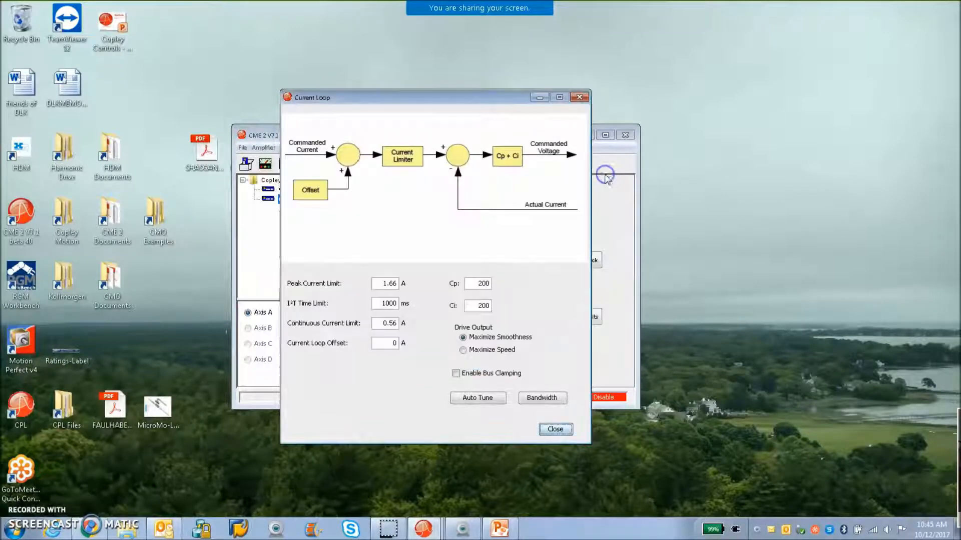
left_click(553, 430)
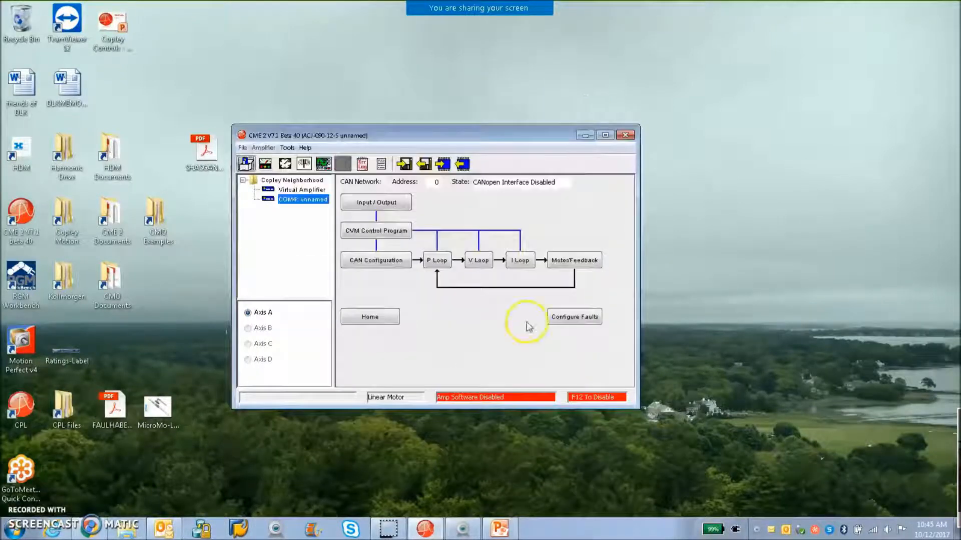
left_click(478, 260)
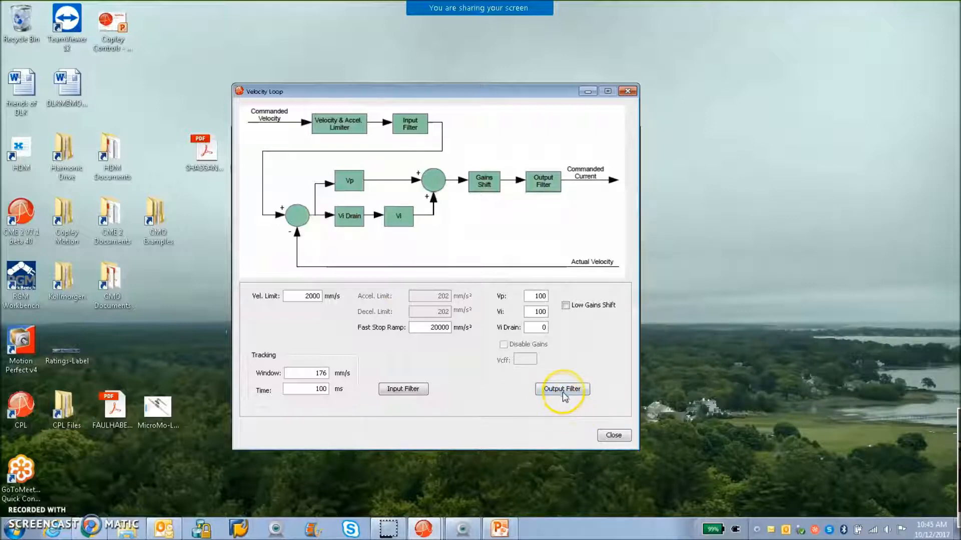
left_click(562, 390)
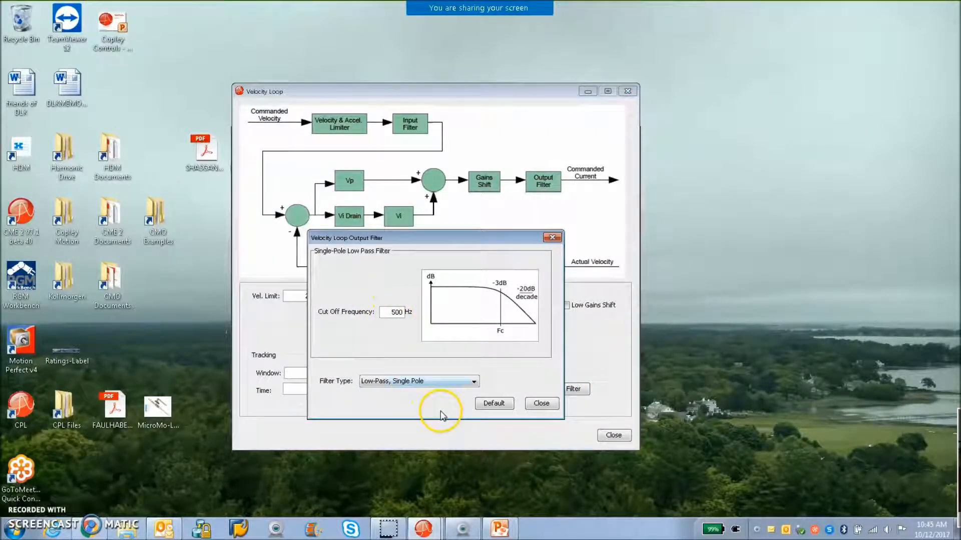
left_click(540, 403)
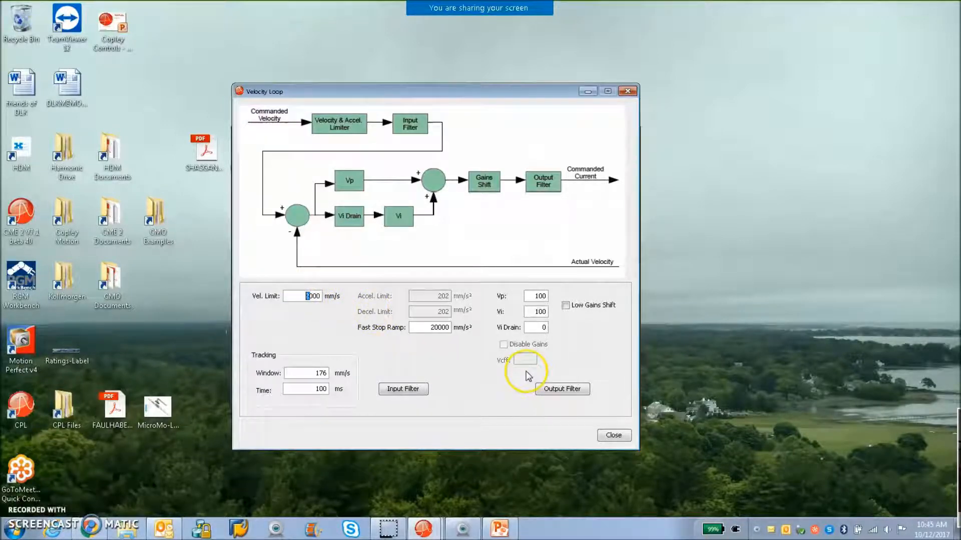
left_click(612, 436)
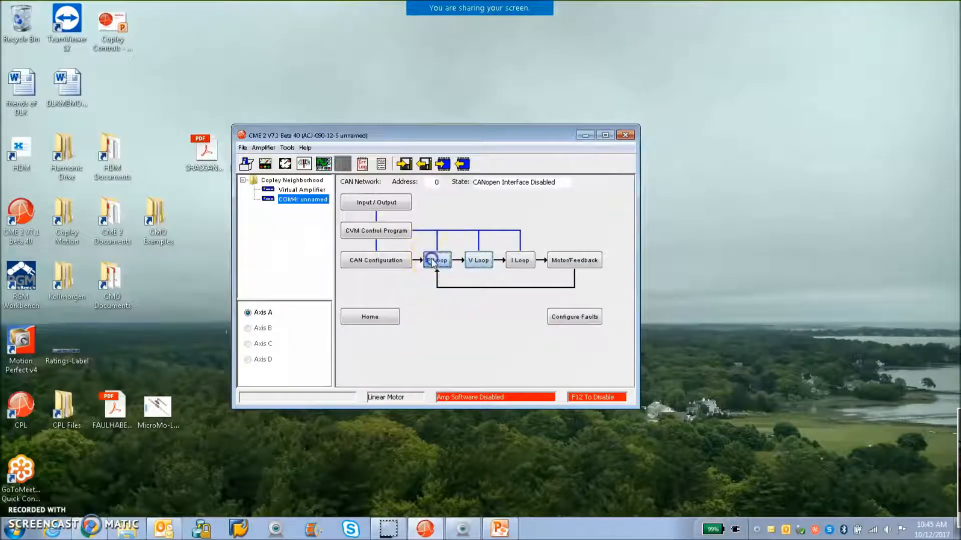
Review the Position Loop values (Pp 4000, Vff 16384) and close the window
left_click(437, 260)
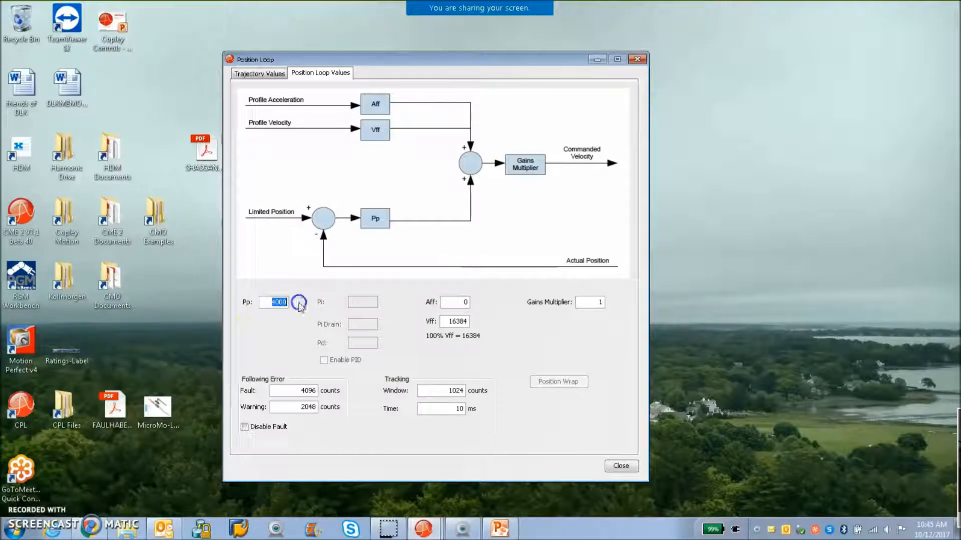
mouse_move(638, 59)
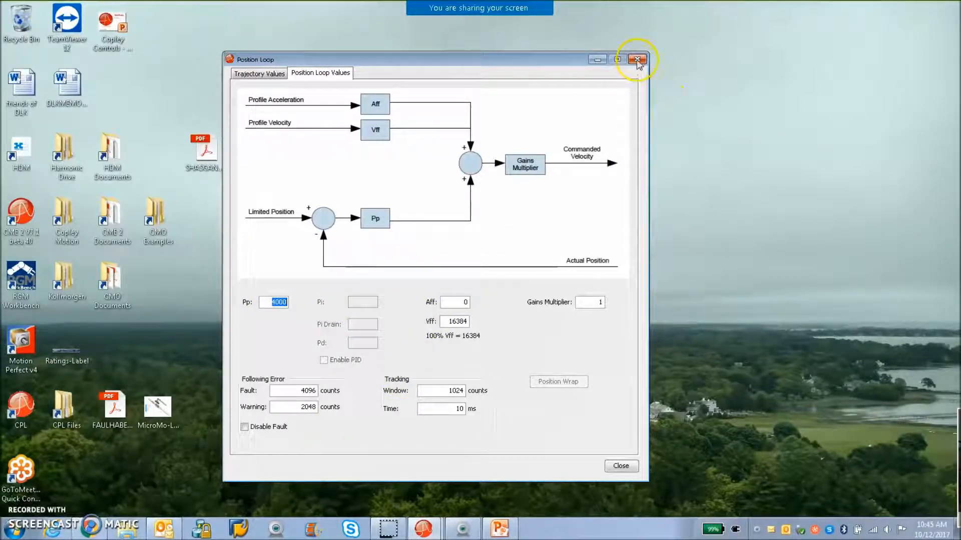
left_click(637, 59)
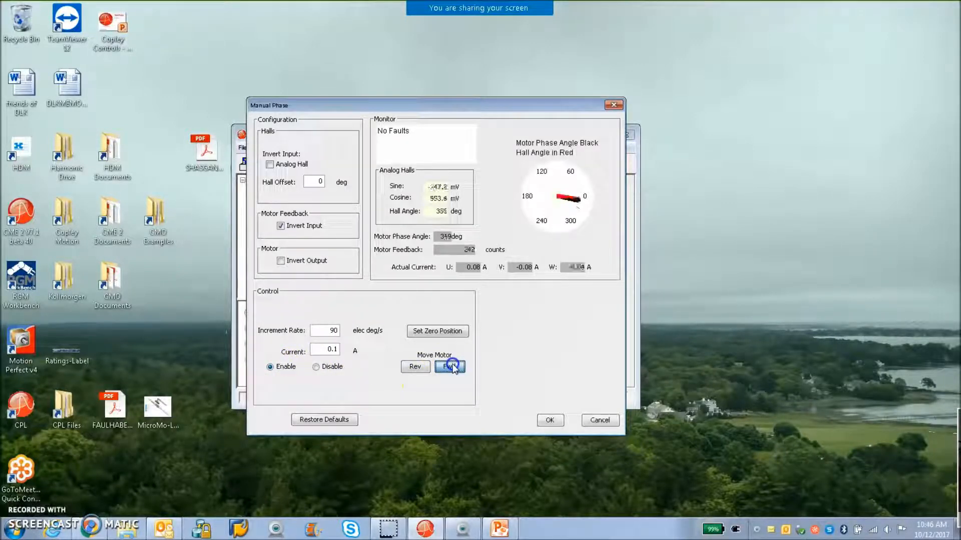
Step the motor Fwd, Rev, Fwd, Rev under manual phasing while watching the phase angle dial
left_click(414, 366)
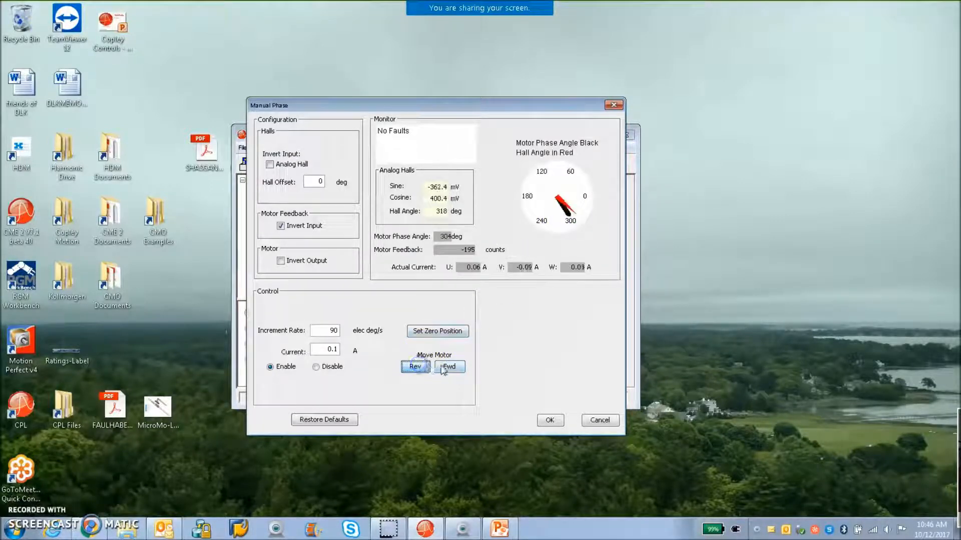
left_click(414, 367)
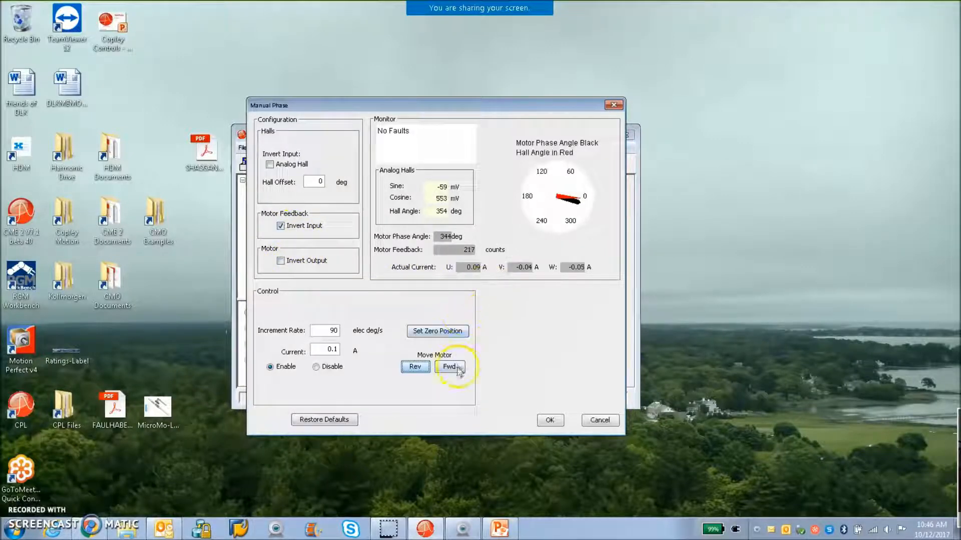
left_click(449, 367)
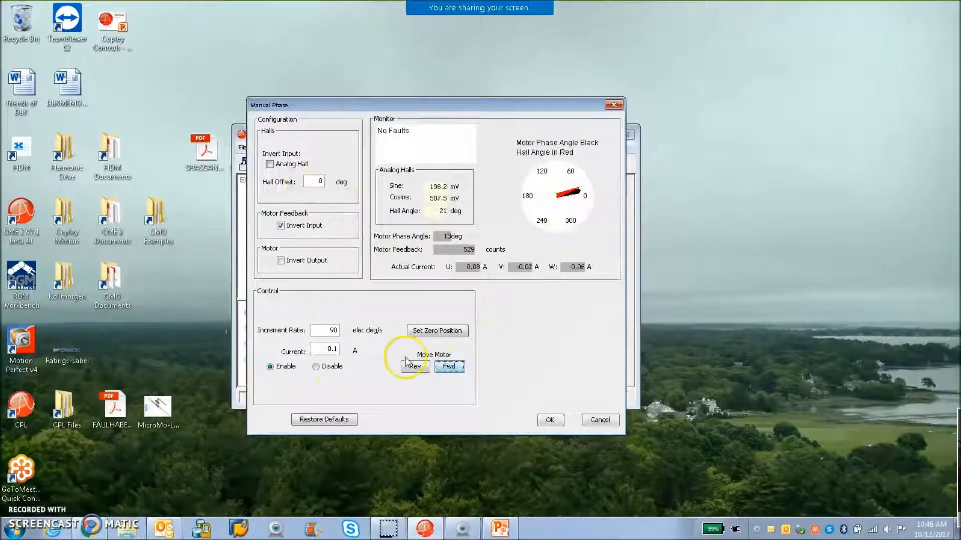
left_click(598, 420)
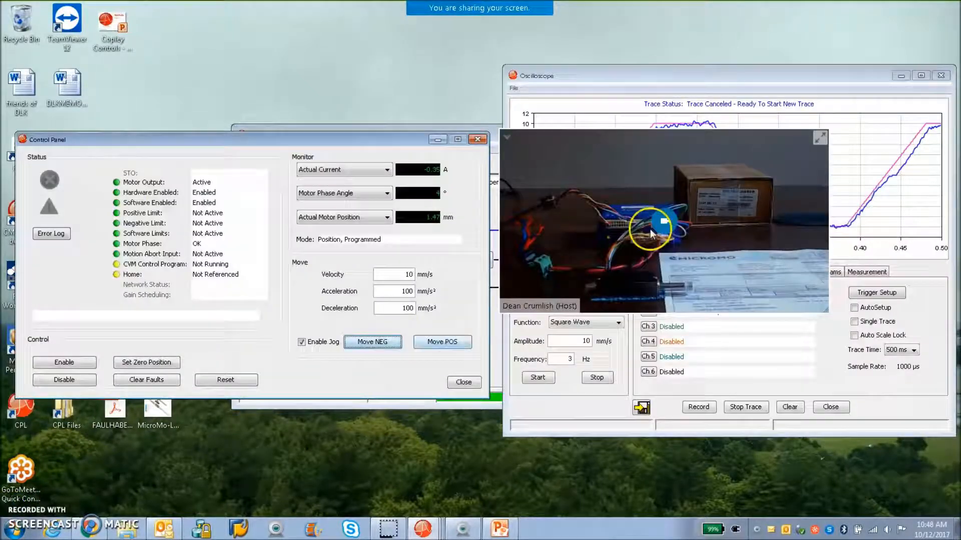
Jog the motor with Move POS until actual position reaches about 11 mm
left_click(441, 343)
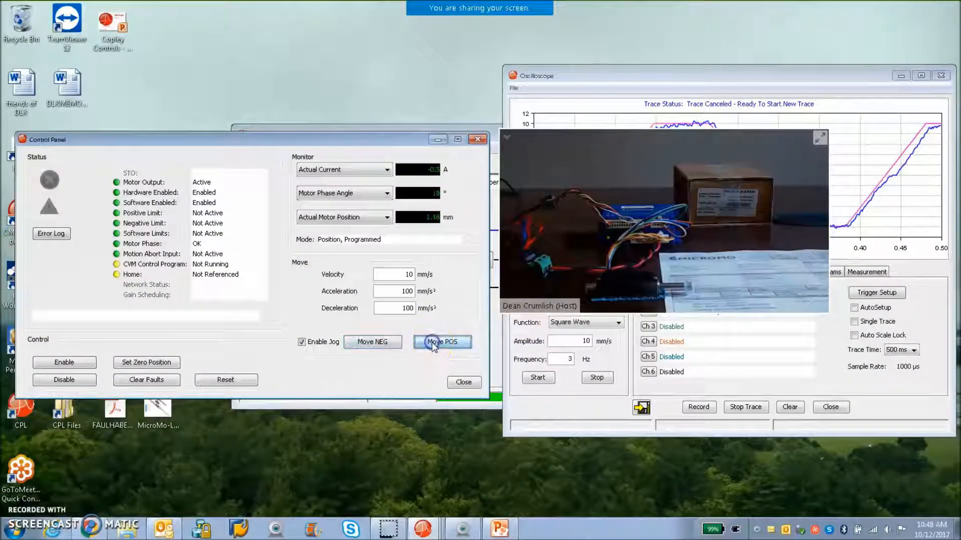
left_click(442, 343)
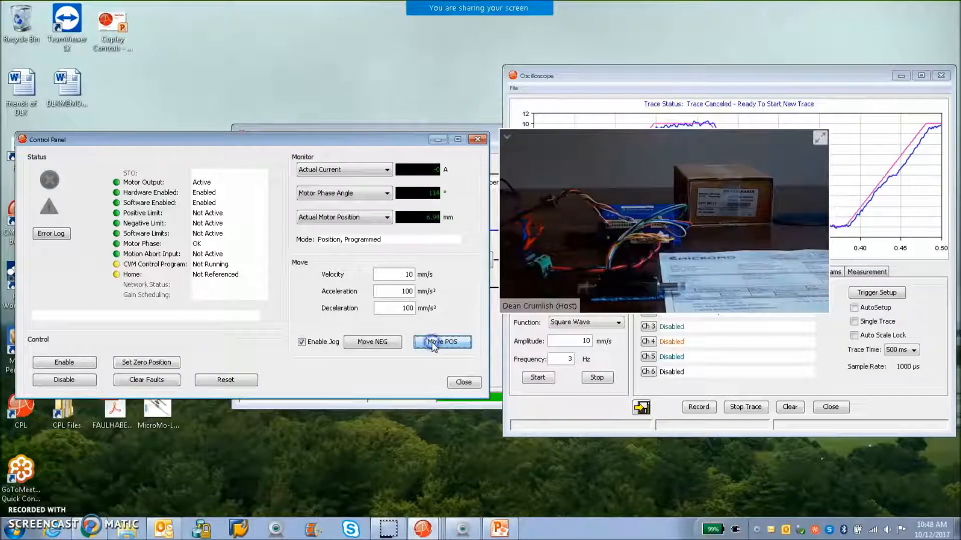
left_click(442, 343)
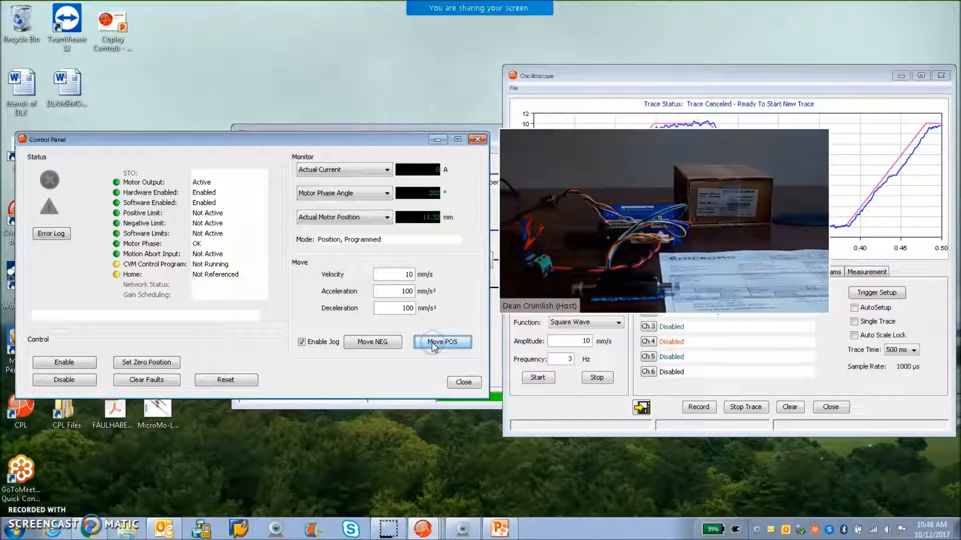
left_click(441, 342)
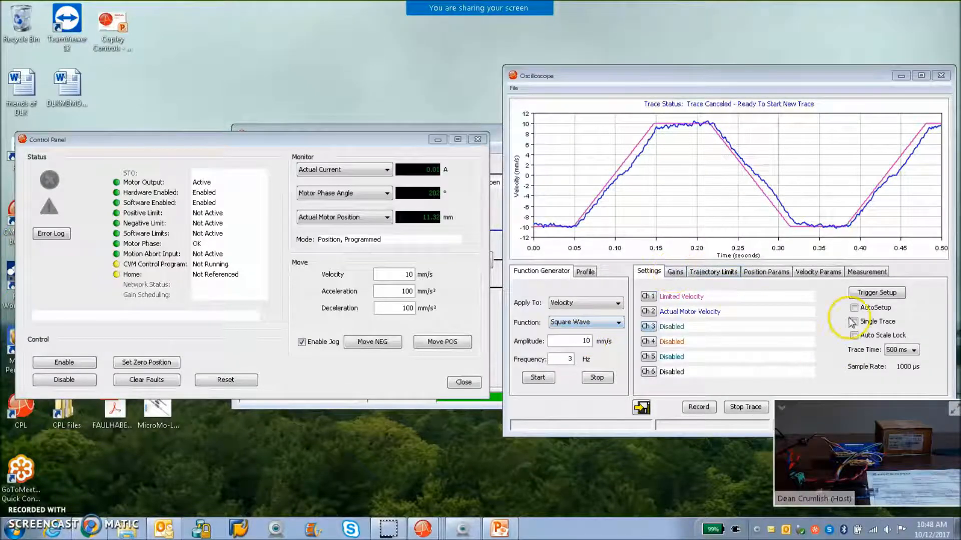
Set the function generator amplitude to 10 mm/s and start the 3 Hz square-wave velocity command
left_click(855, 307)
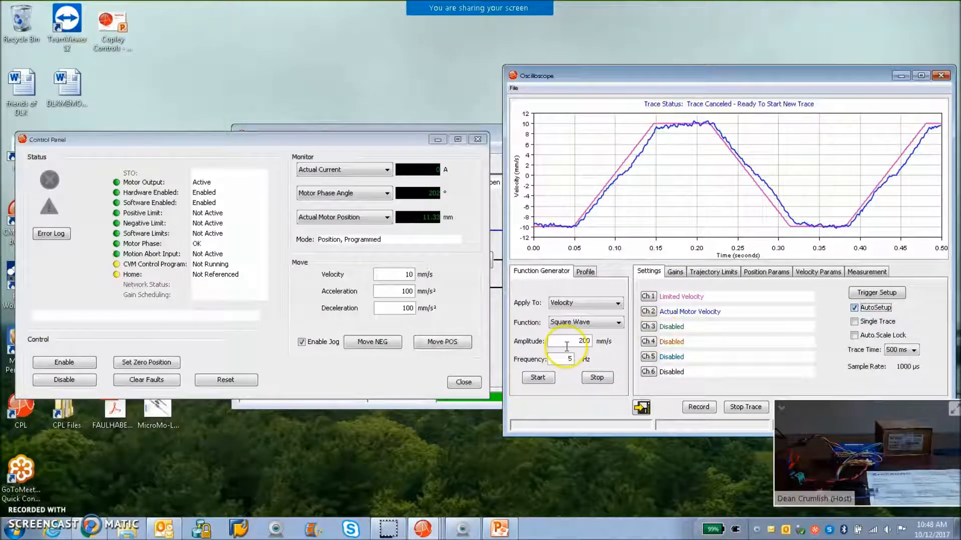
type("10")
left_click(561, 359)
type("3")
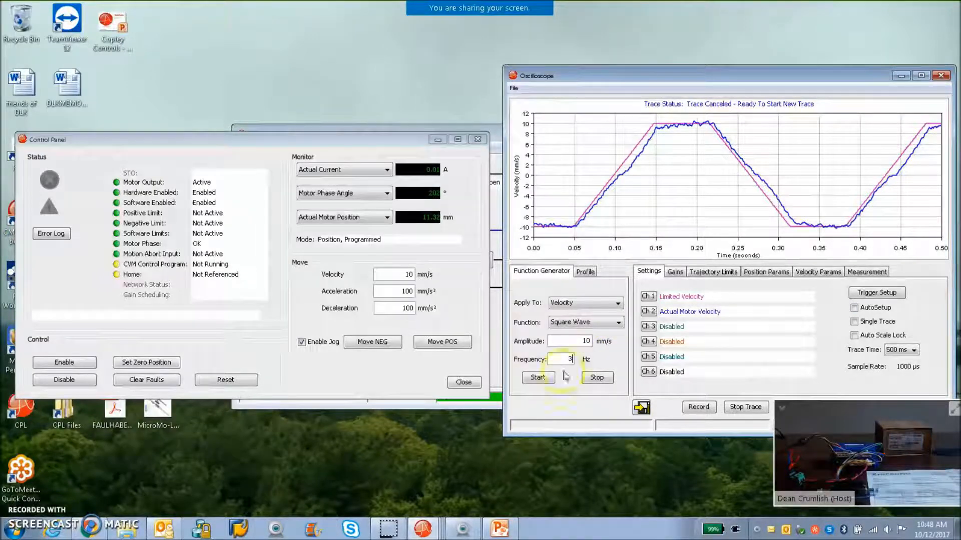
left_click(537, 377)
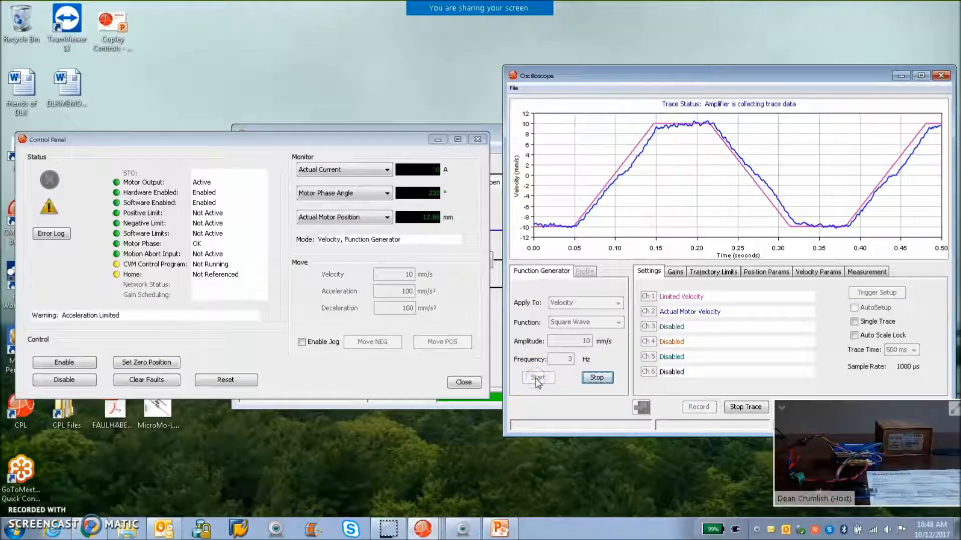
Show the loop Gains values while running, then stop the square-wave function generator
left_click(674, 271)
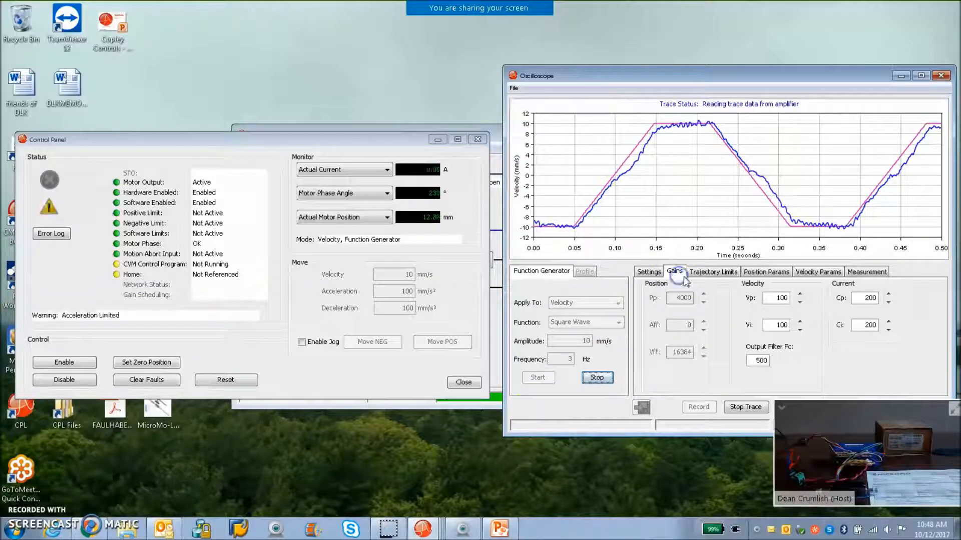
left_click(778, 298)
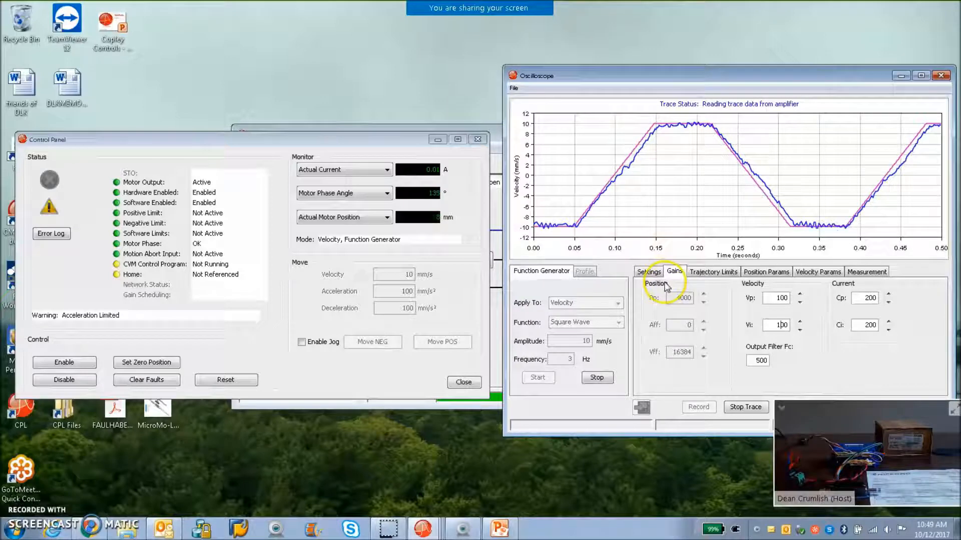
left_click(596, 378)
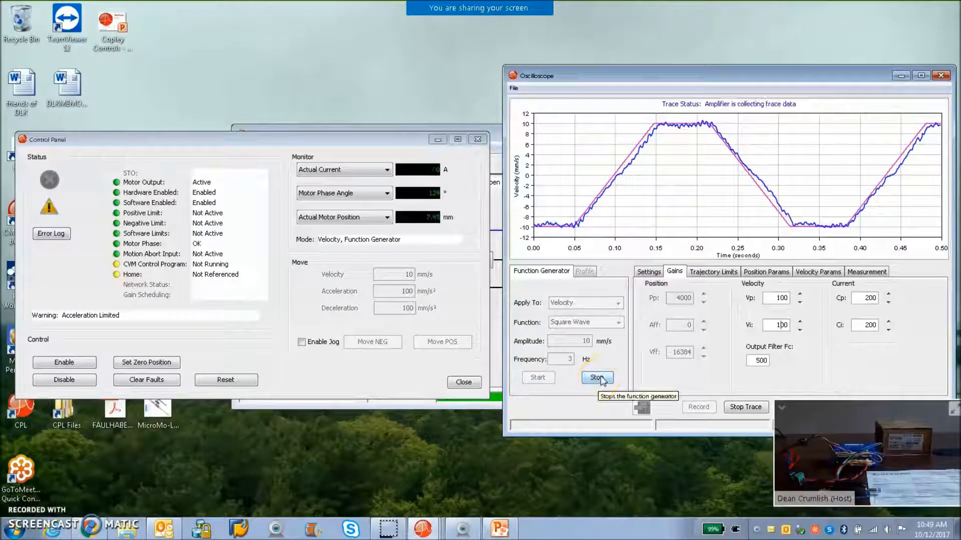
left_click(595, 377)
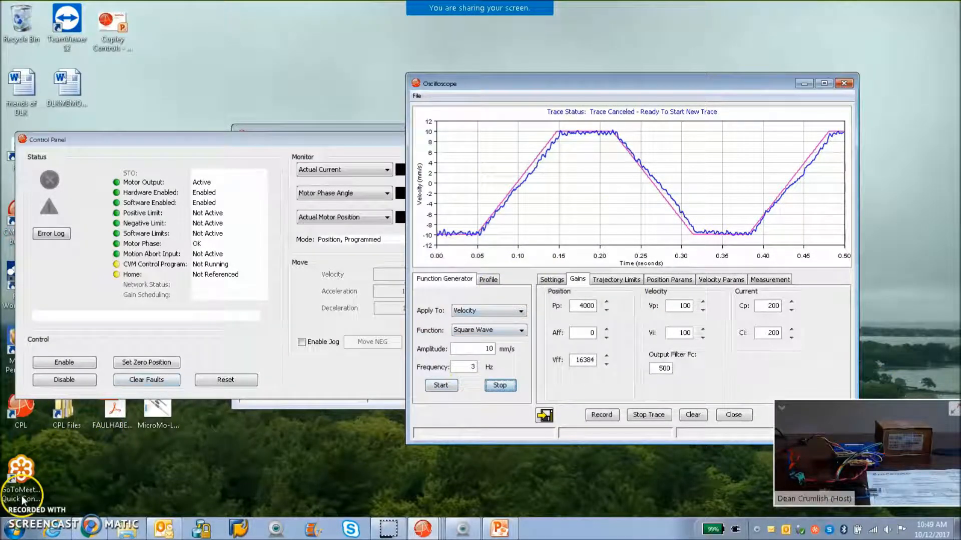
Enter a 4096-count trap-profile distance and set the move type to relative
left_click(488, 279)
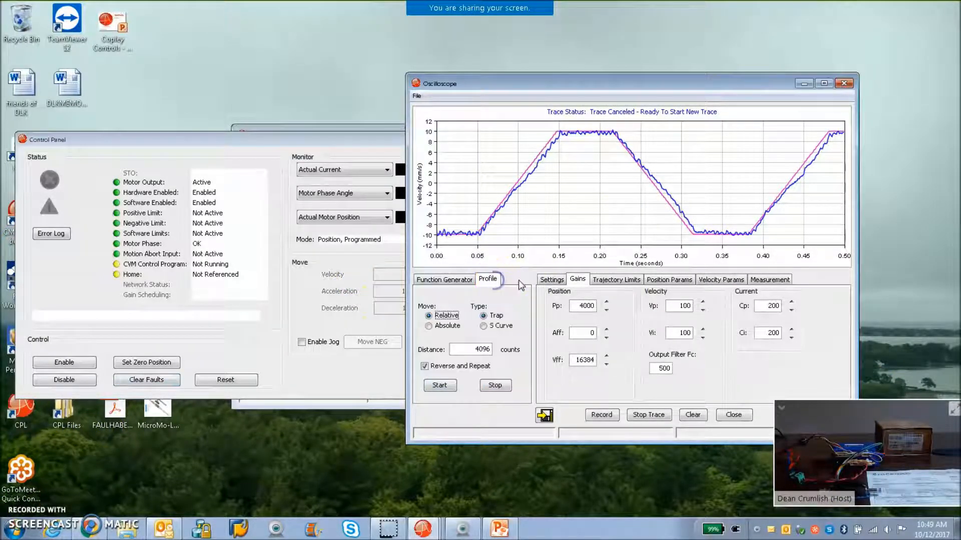
left_click(550, 280)
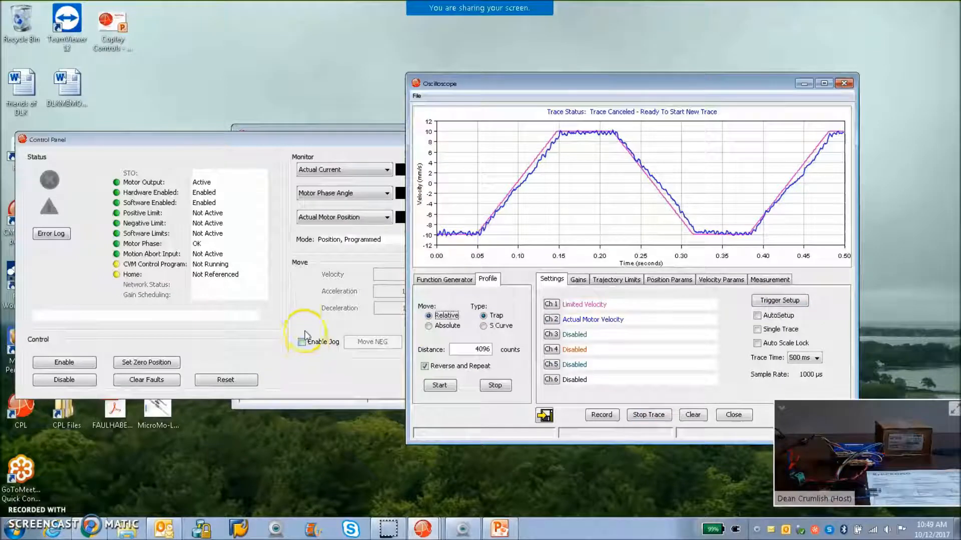
left_click(429, 326)
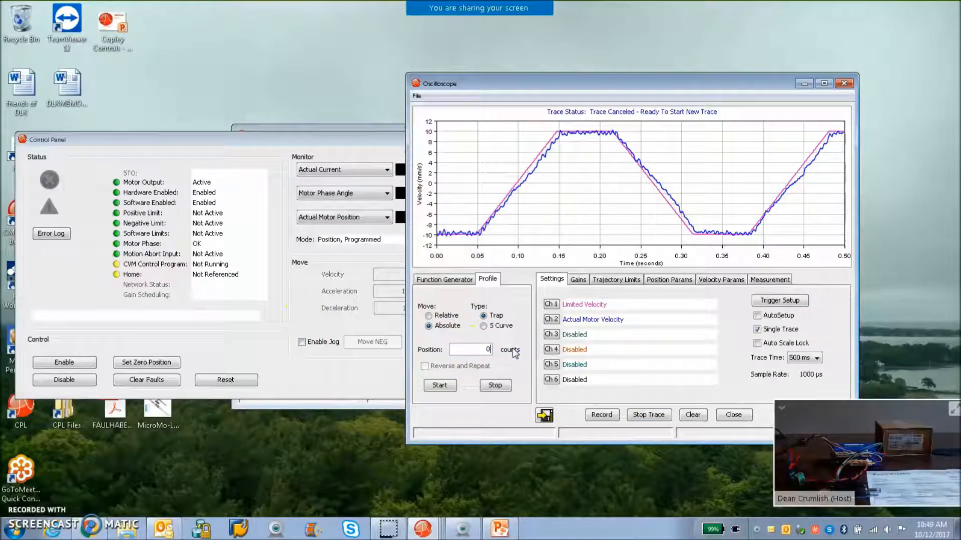
left_click(439, 386)
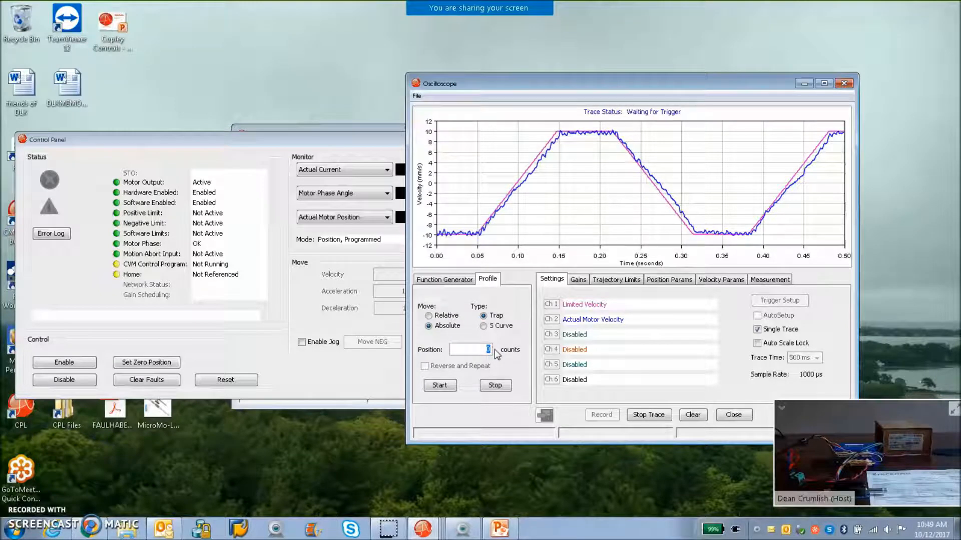
type("4096")
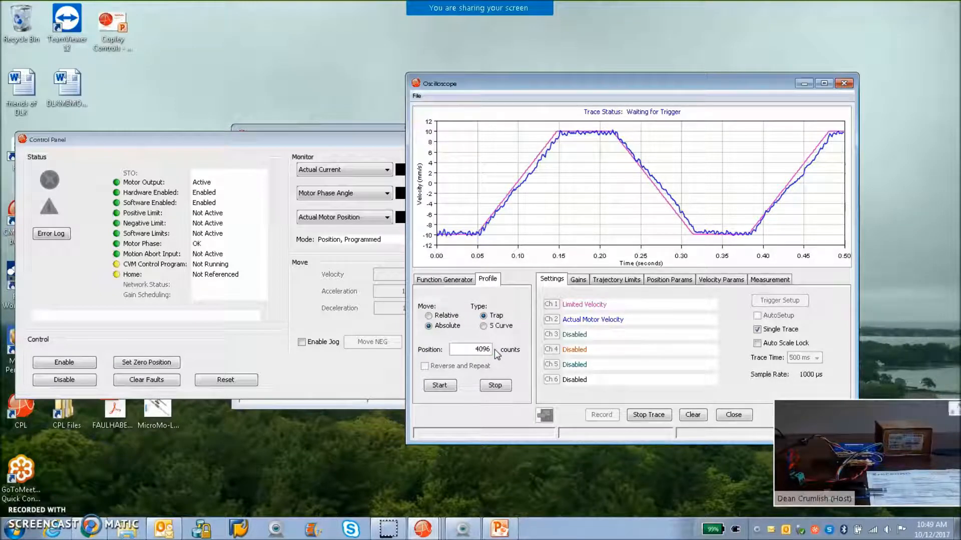
left_click(429, 315)
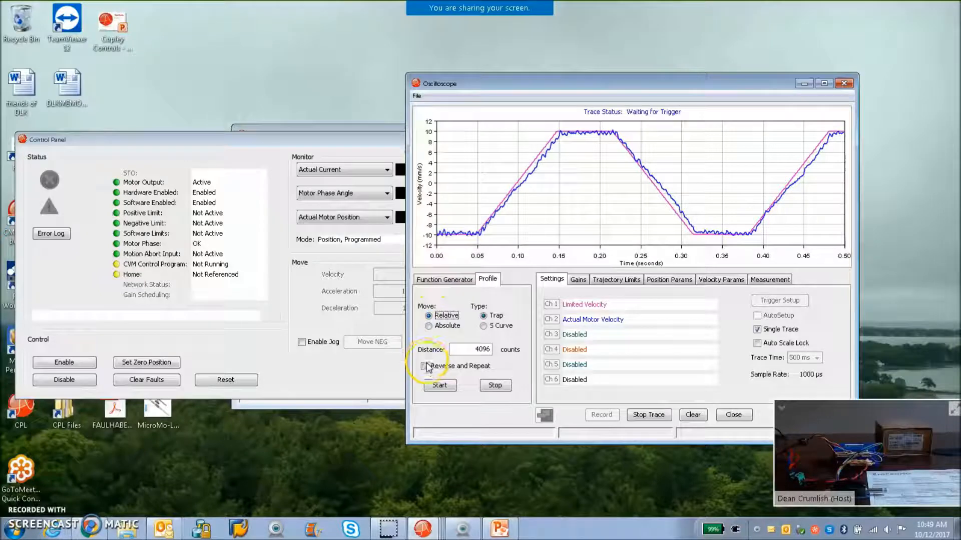
Enable reverse-and-repeat, trace Actual Current on channel 3, and review the position loop gains
left_click(423, 366)
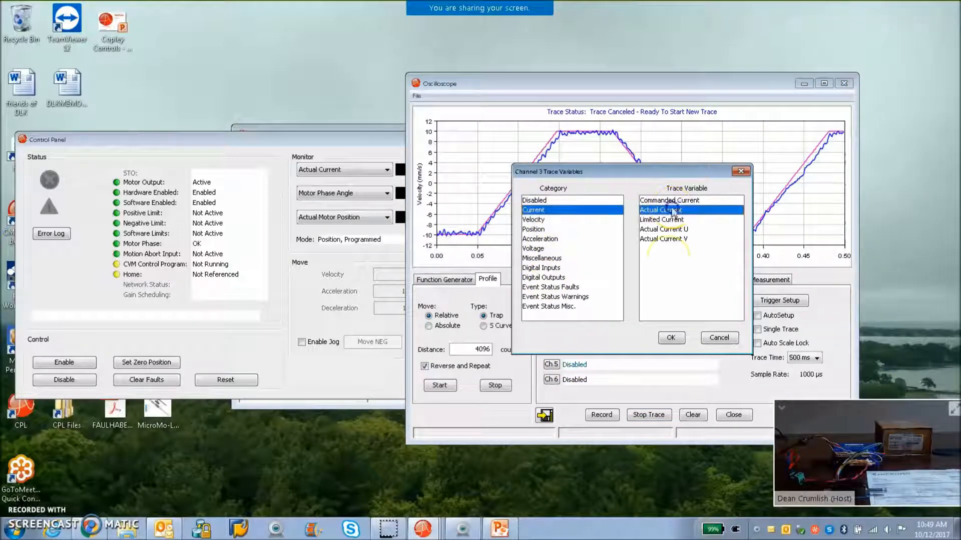
left_click(671, 337)
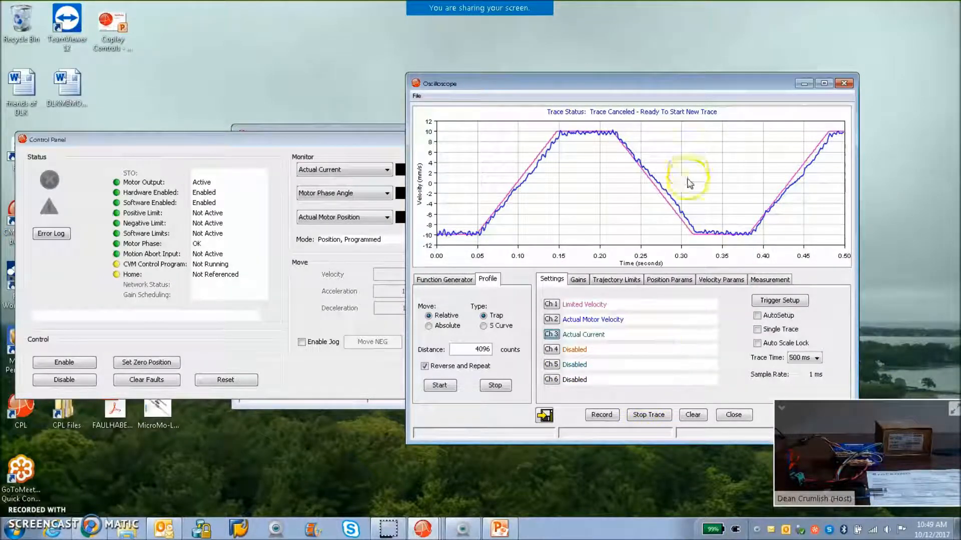
left_click(576, 280)
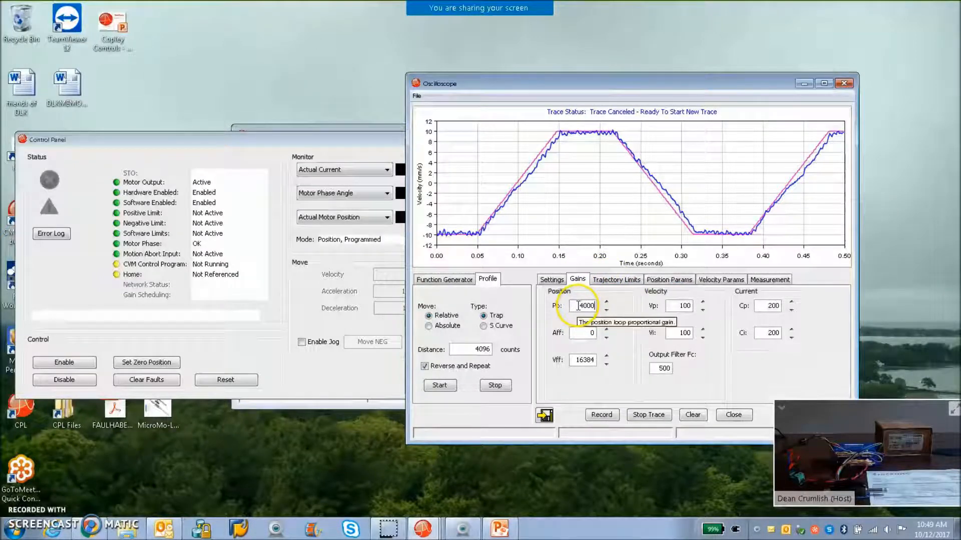
left_click(616, 280)
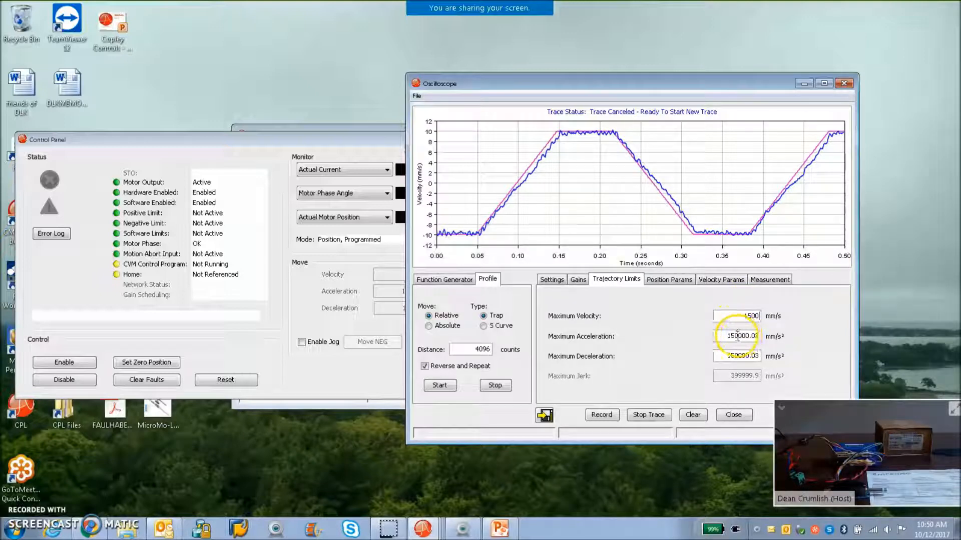
mouse_move(739, 336)
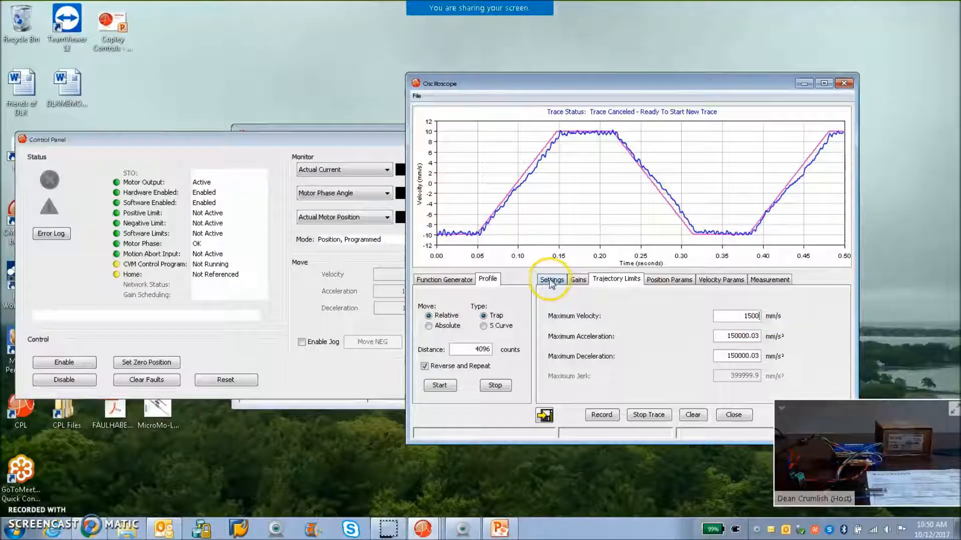
Run and stop the repeating move from the scope settings, then bring up channel 3's variable chooser
left_click(550, 279)
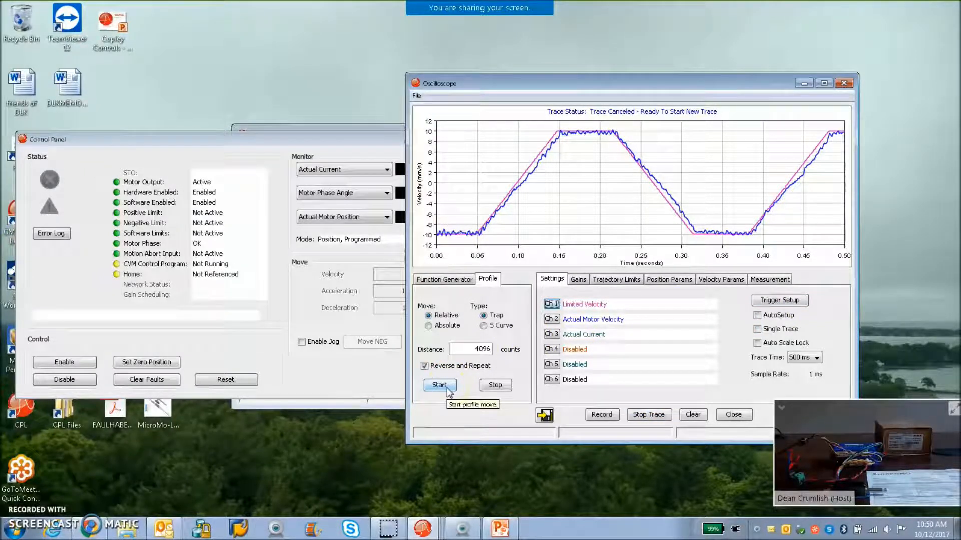
left_click(440, 385)
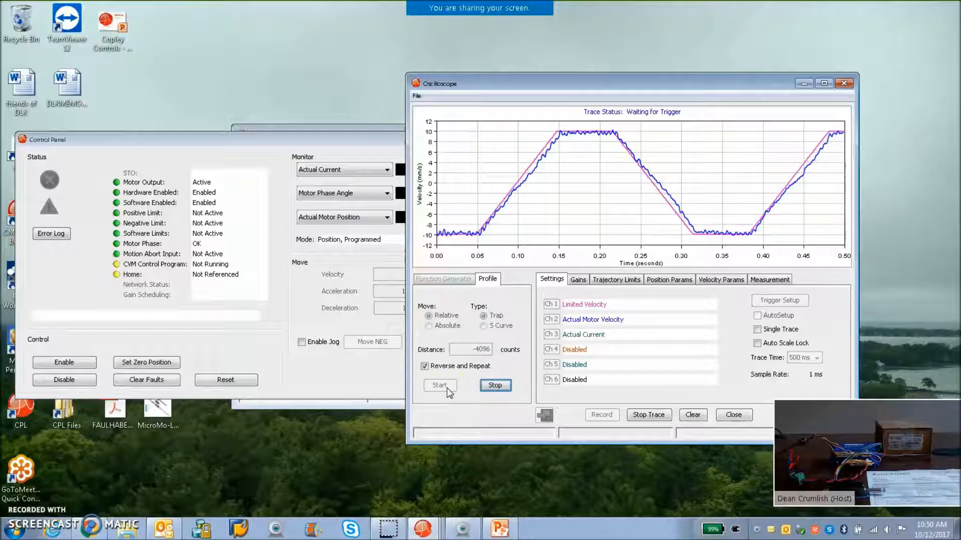
left_click(439, 385)
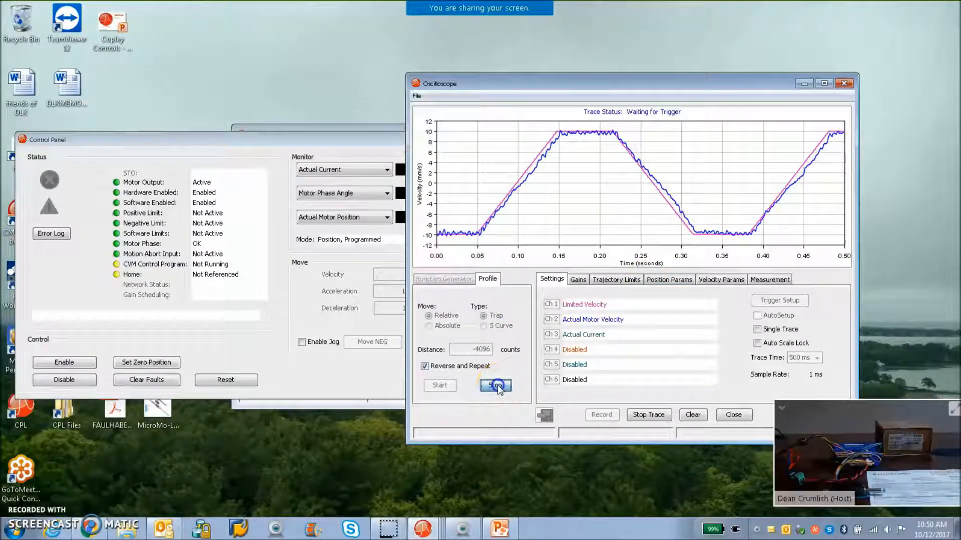
left_click(495, 386)
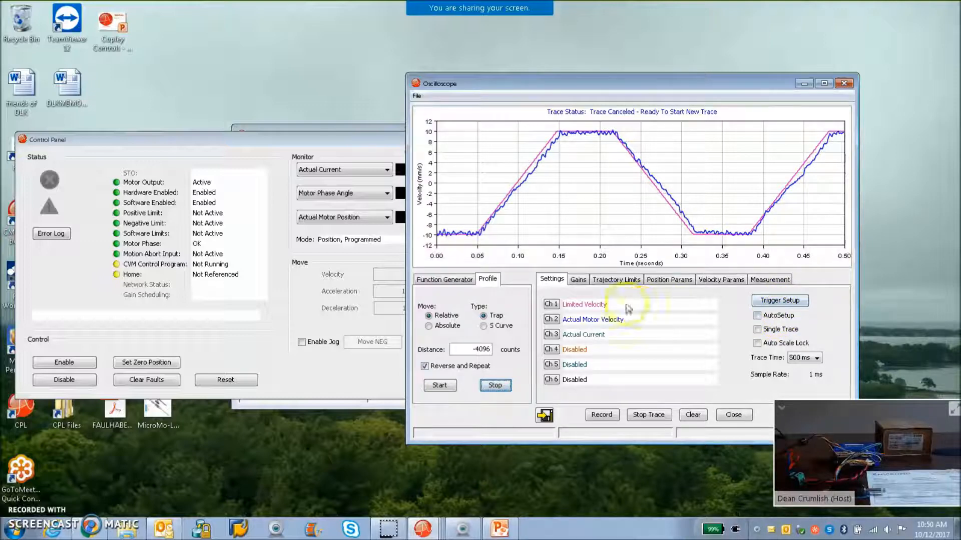
left_click(758, 315)
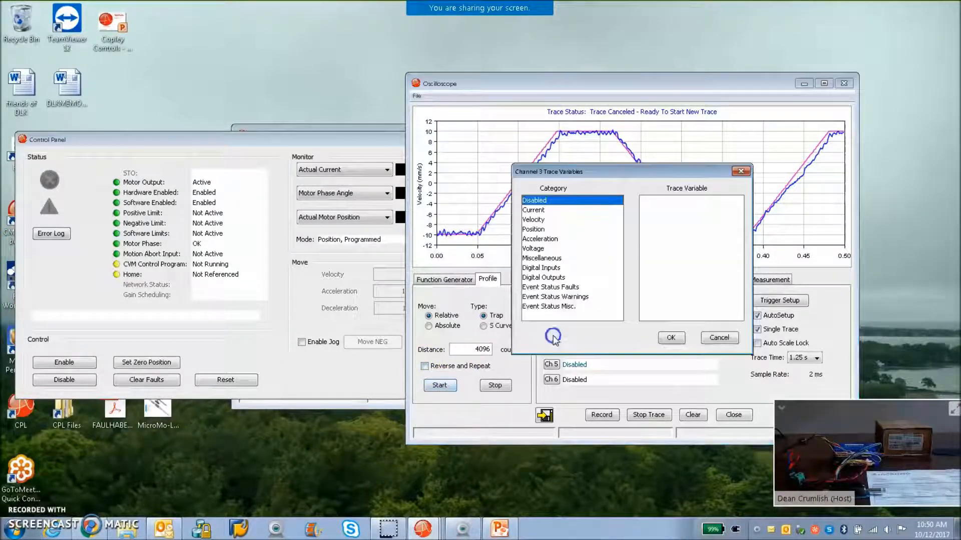
Confirm the channel 3 variable and capture a single trace of the profile move
left_click(532, 209)
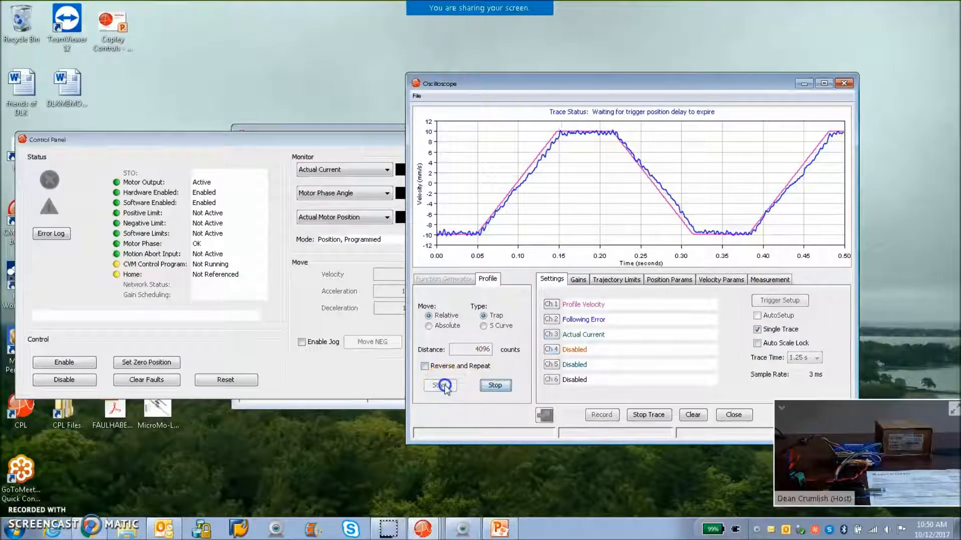
left_click(439, 385)
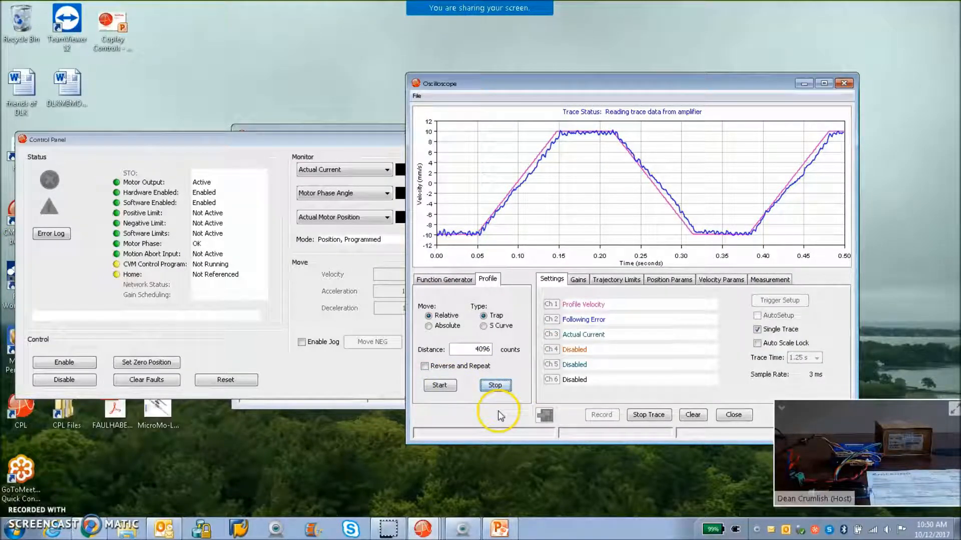
left_click(494, 385)
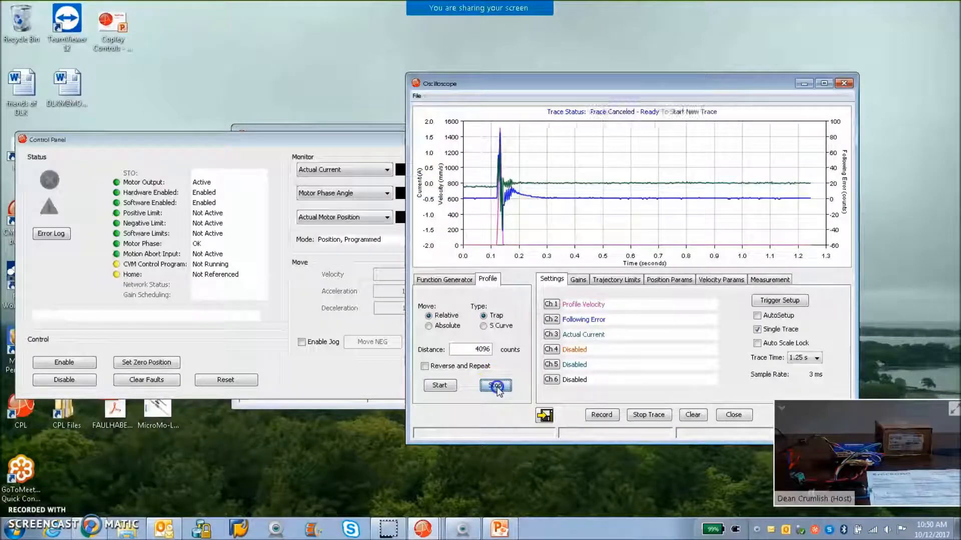
Shorten the trace time to 500 ms and capture another profile-move trace
left_click(819, 357)
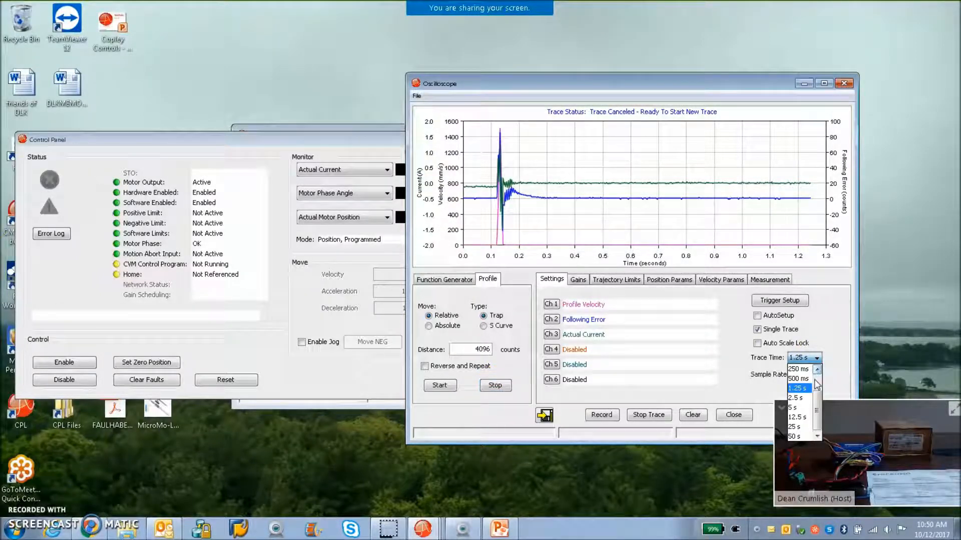
left_click(799, 379)
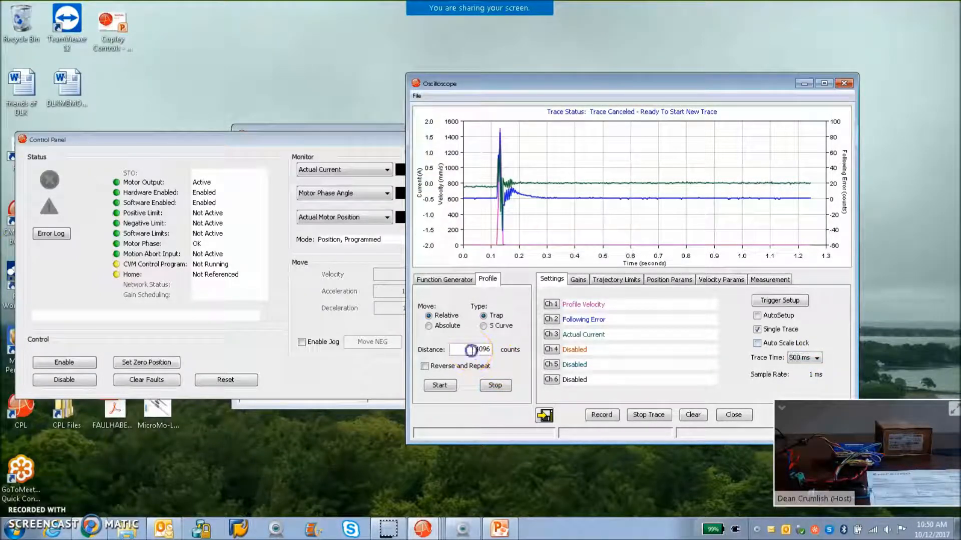
left_click(439, 385)
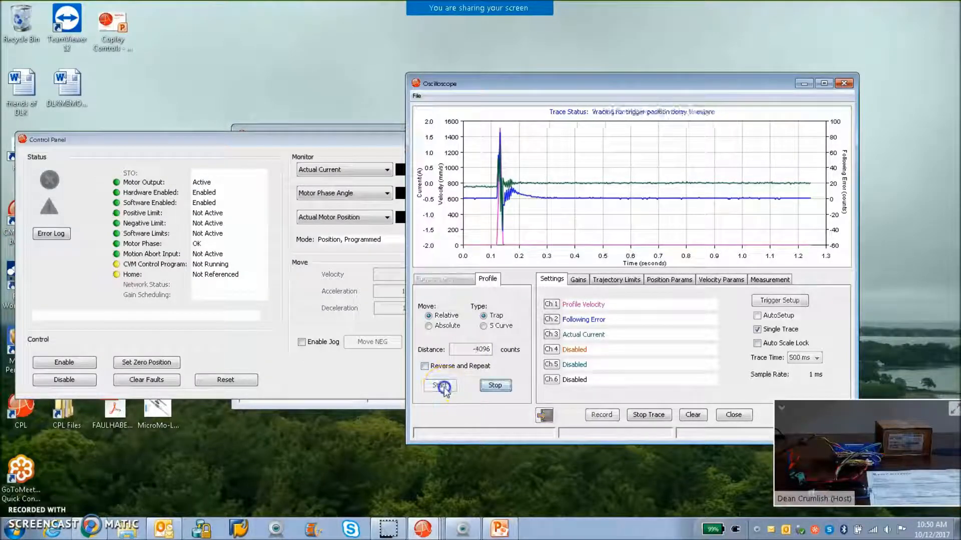
left_click(440, 385)
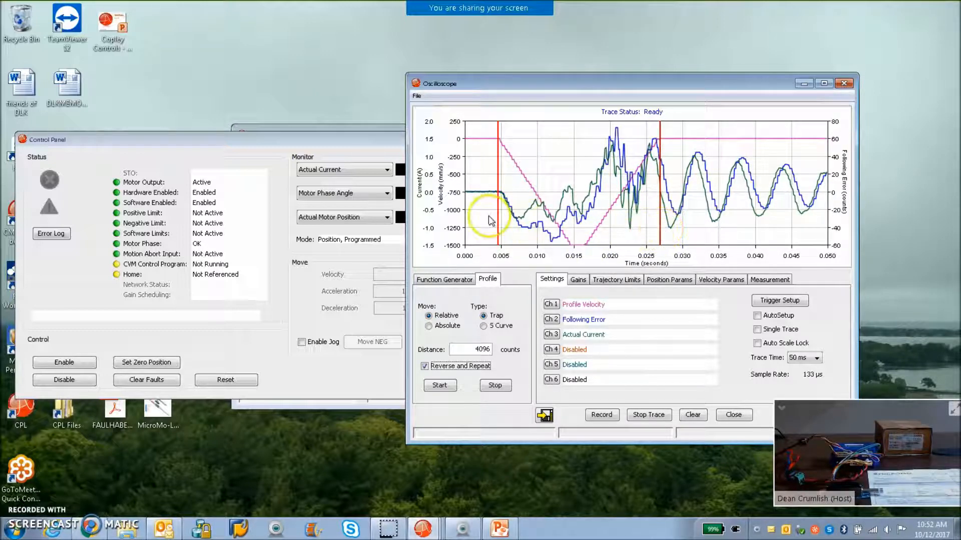
Read the cursor measurement readouts for the captured trace, comparing against the channel settings
left_click(769, 279)
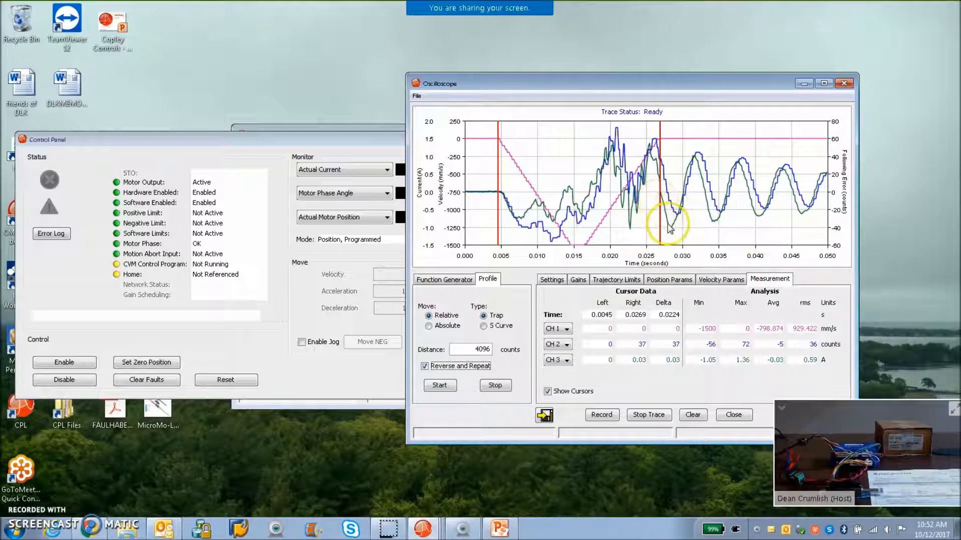
mouse_move(563, 272)
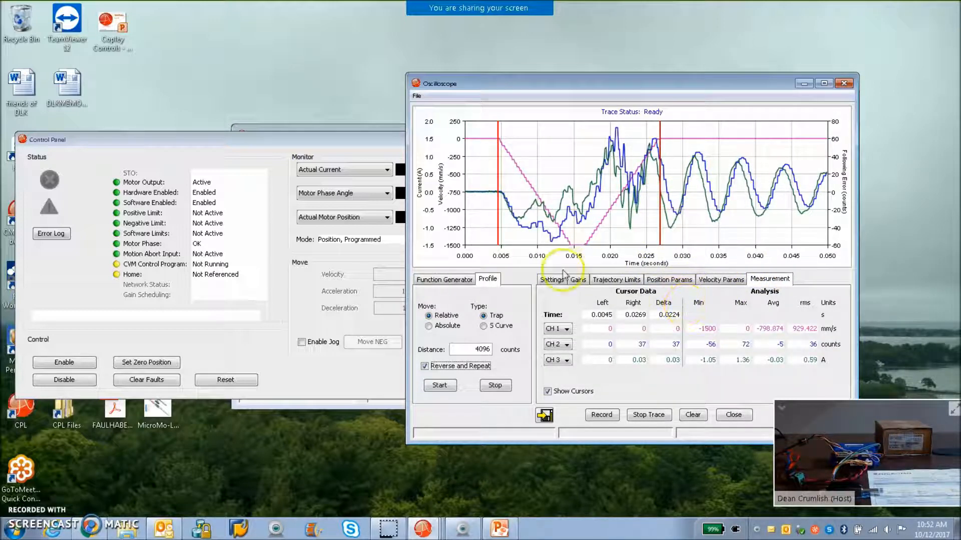
left_click(550, 279)
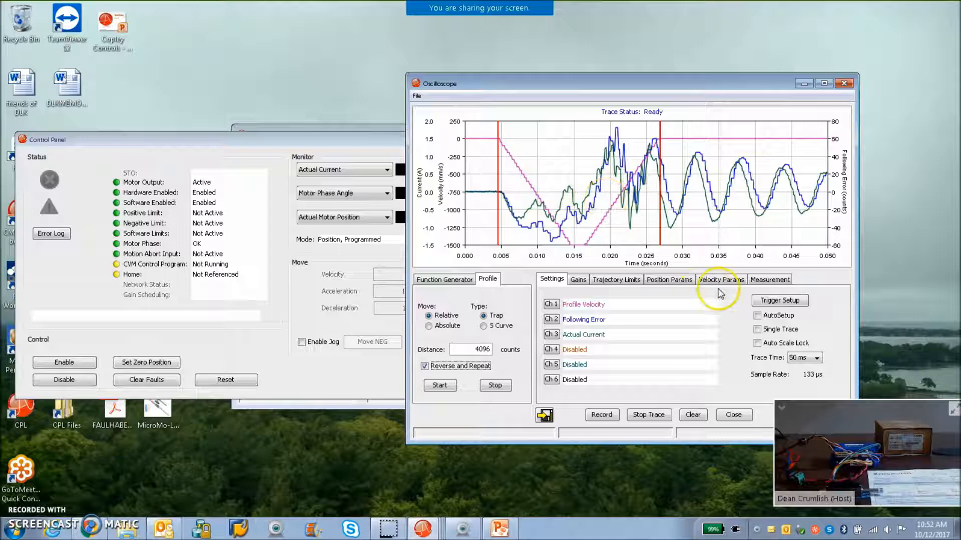
left_click(770, 279)
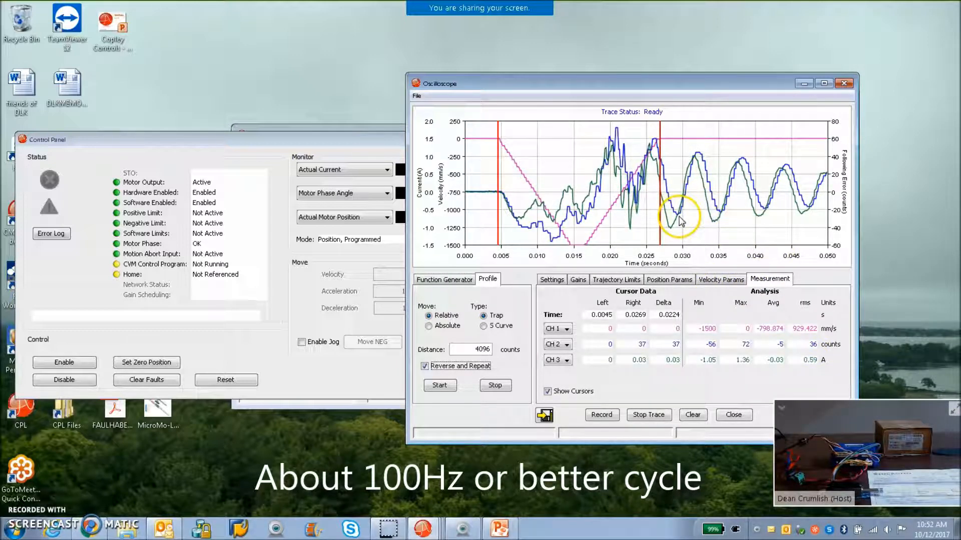
left_click(551, 280)
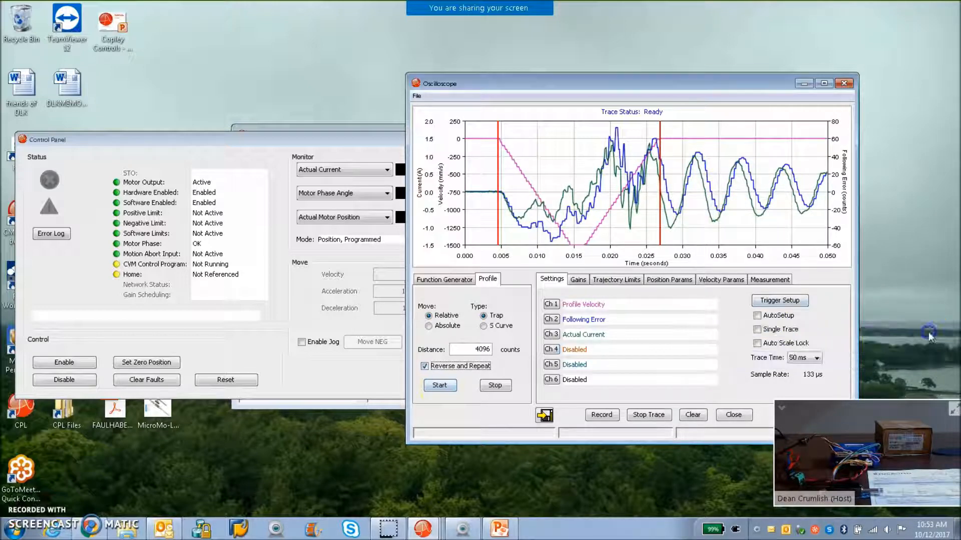
mouse_move(734, 422)
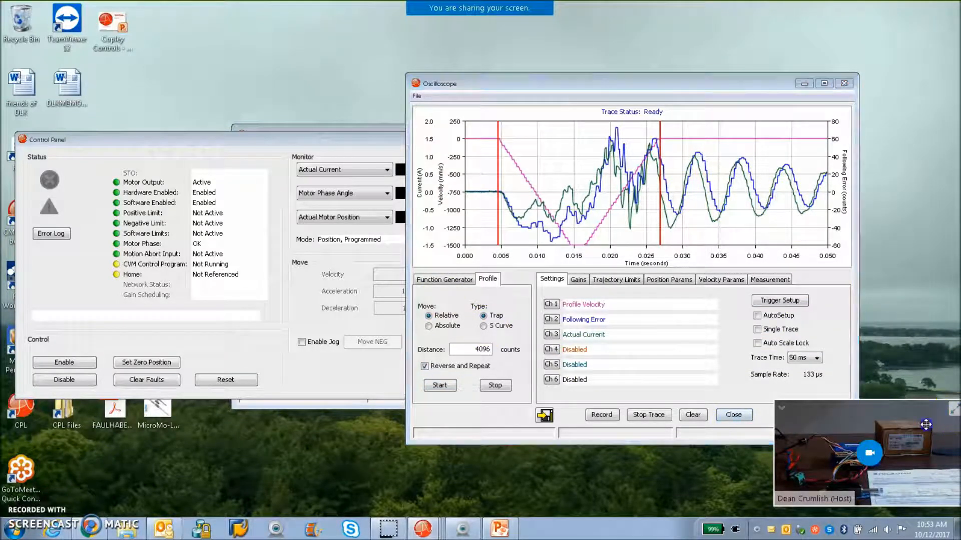
Start the repeating profile move and zoom into the flat stretch of the velocity trace
left_click(439, 385)
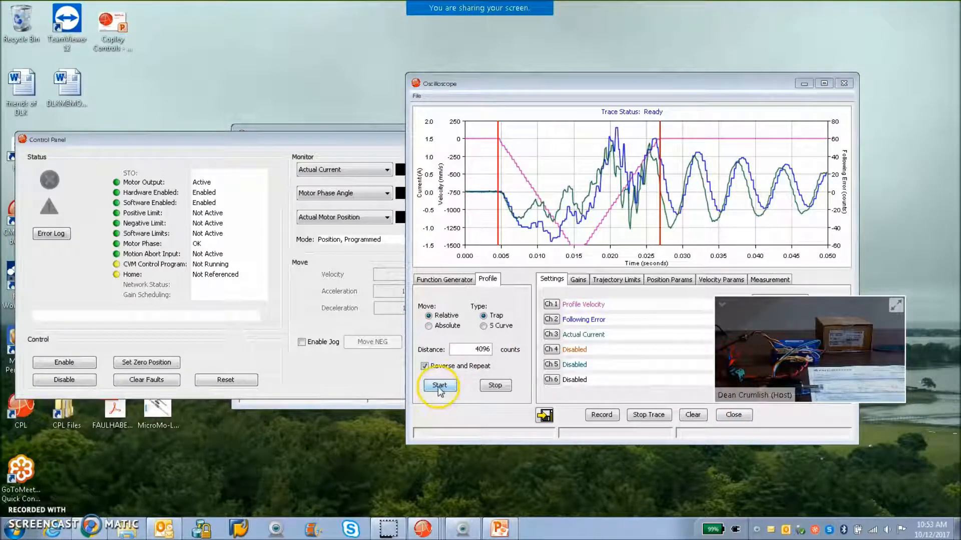
left_click(439, 384)
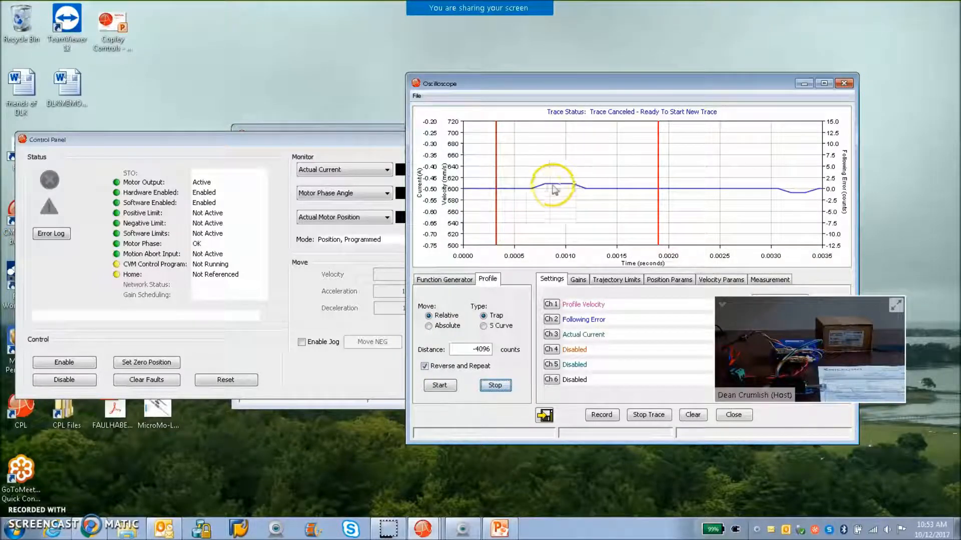
left_click_drag(551, 187, 818, 213)
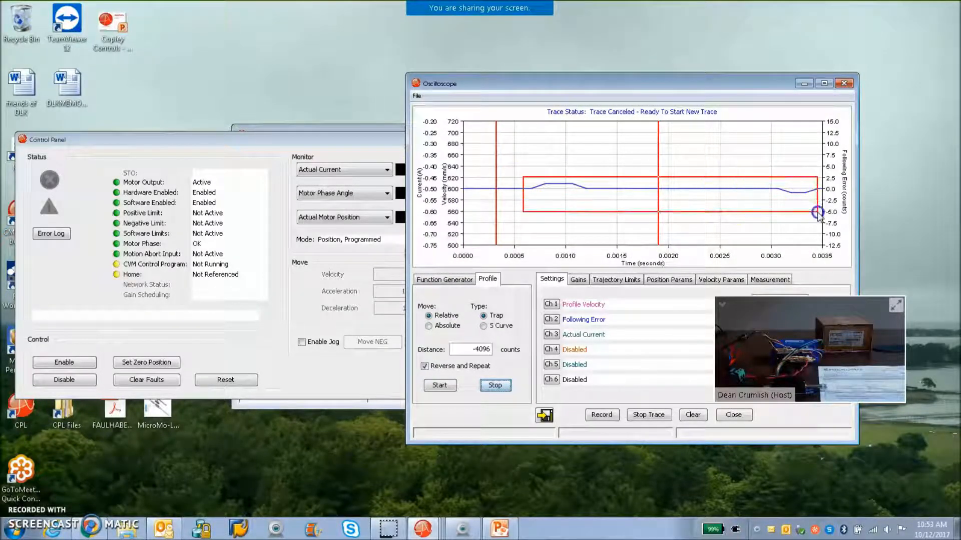